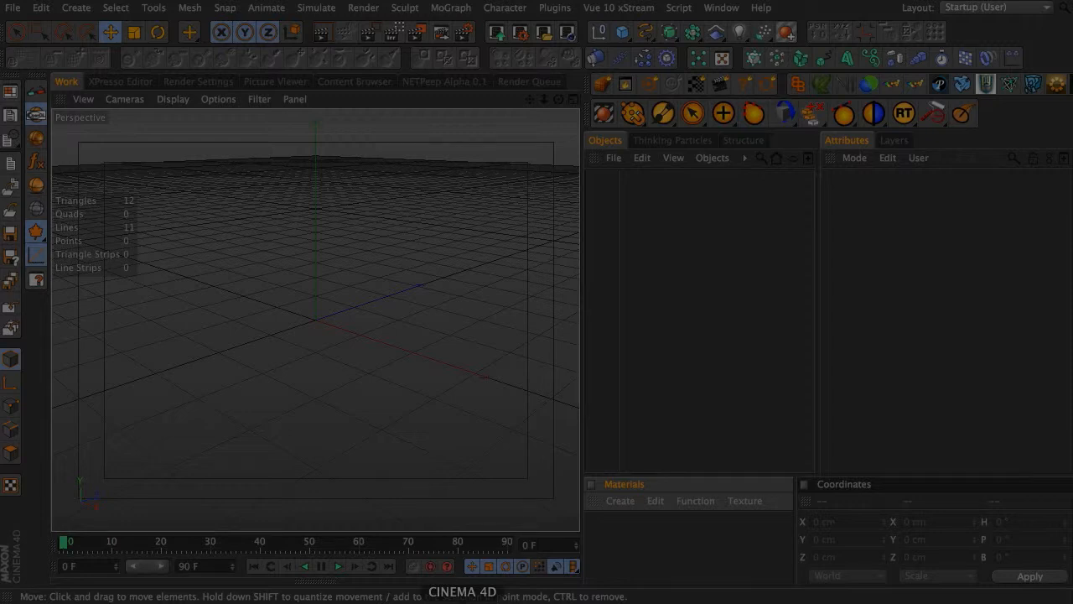
{"action": "mouse_move", "coordinate": [503, 108]}
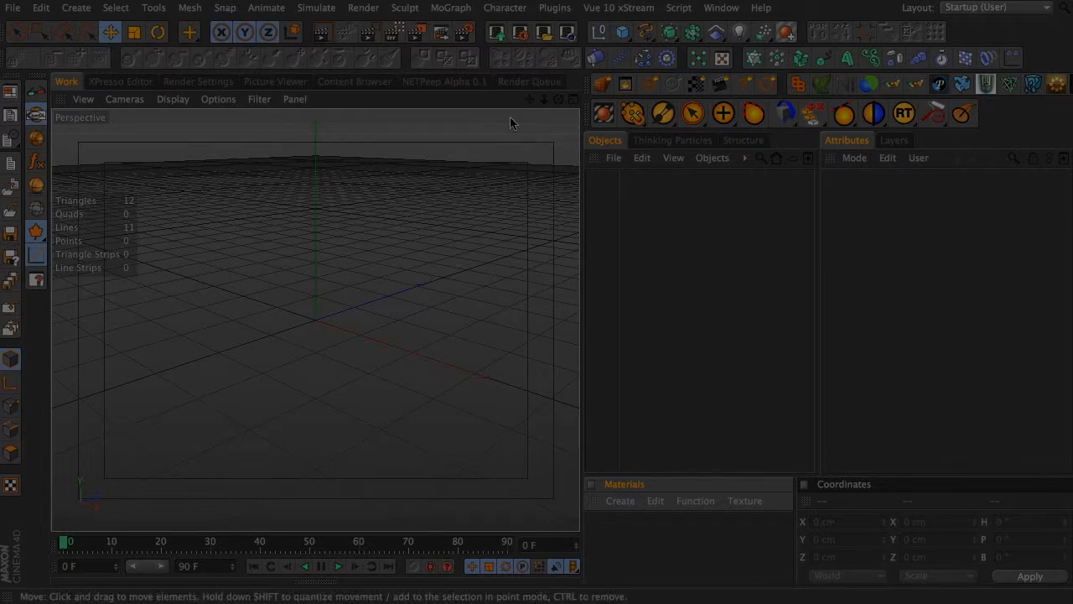
{"action": "mouse_move", "coordinate": [209, 301]}
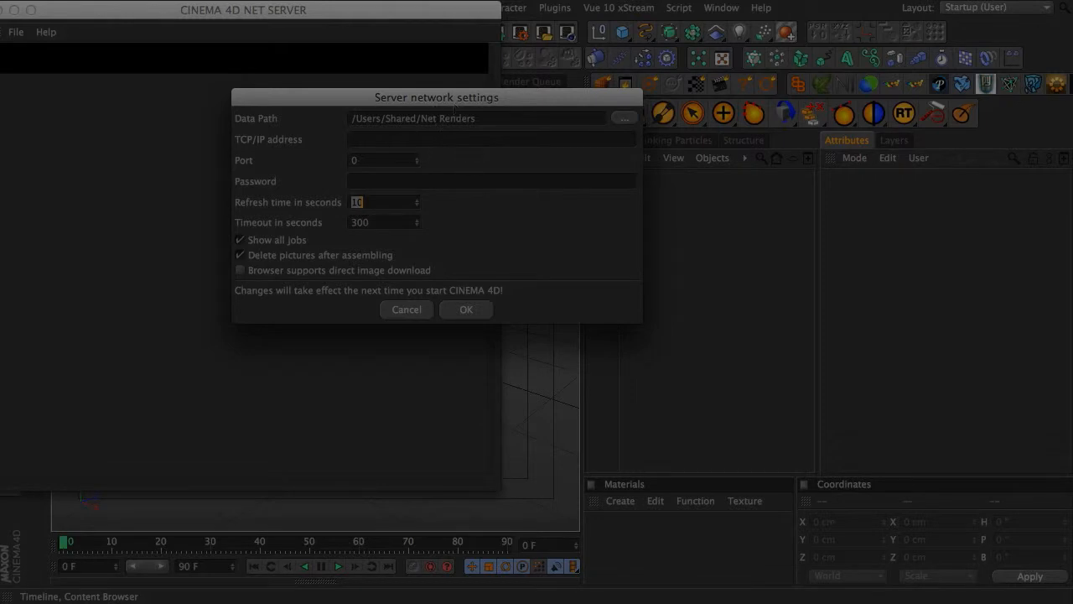
{"action": "mouse_move", "coordinate": [423, 212]}
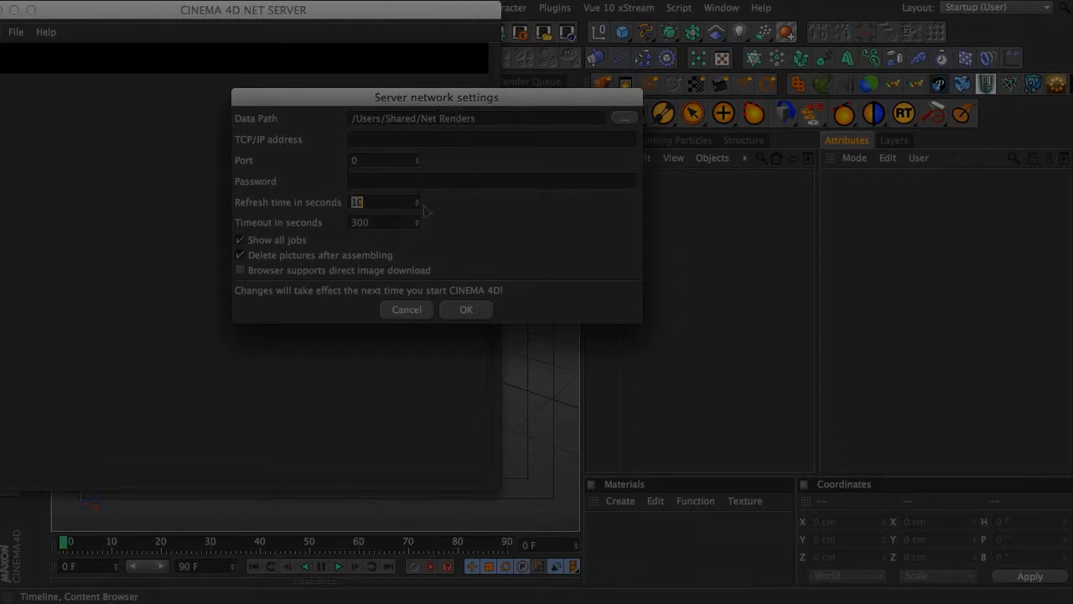
{"action": "mouse_move", "coordinate": [423, 212]}
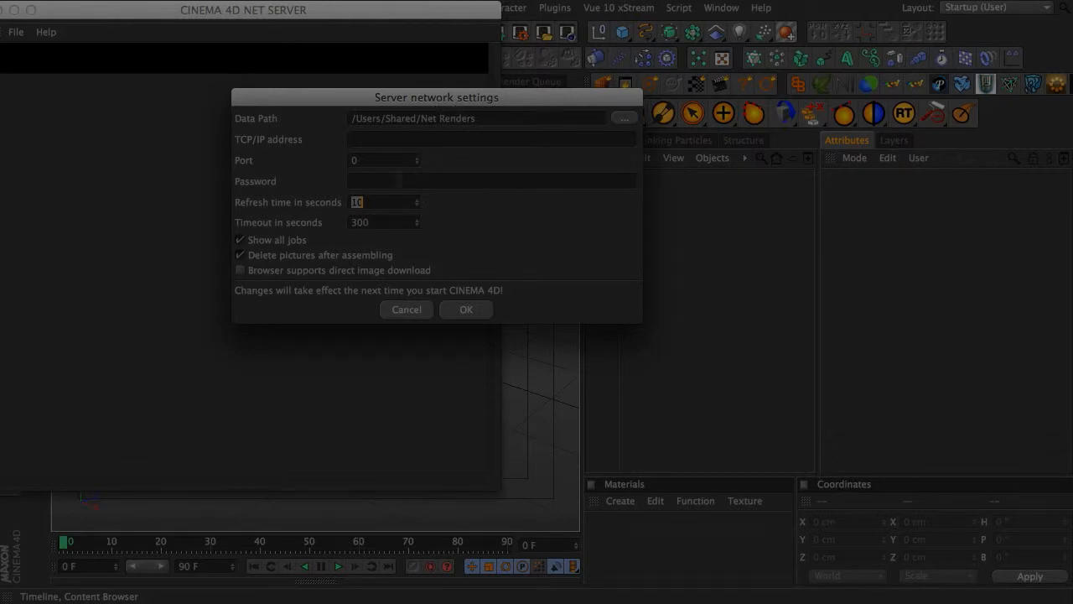
Step: Move the server network settings dialog left and inspect the /Users/Shared/Net Renders data path
{"action": "left_click_drag", "start_coordinate": [436, 97], "coordinate": [356, 80]}
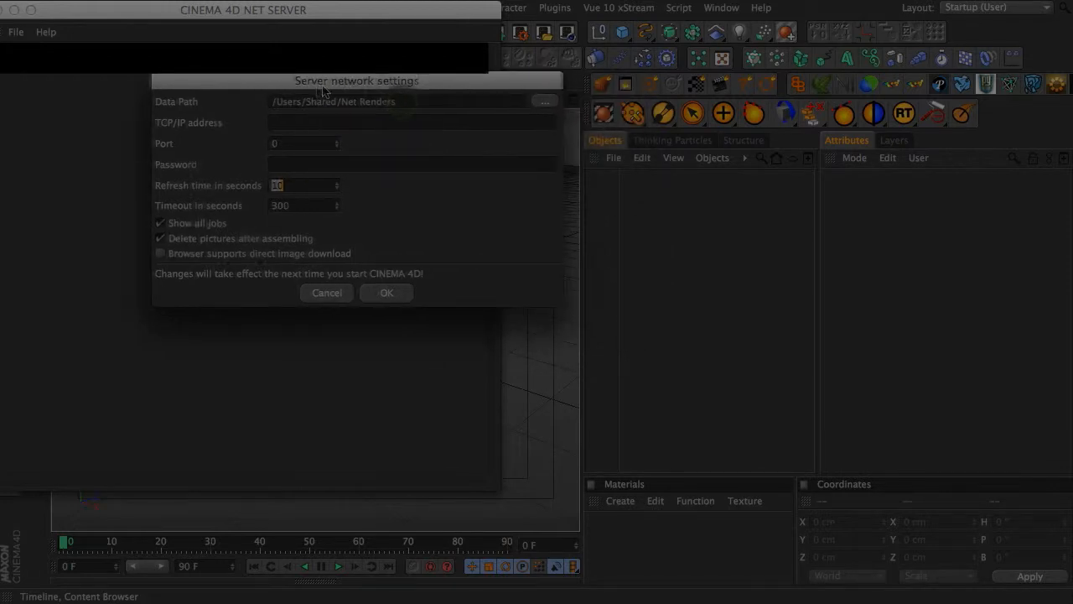
{"action": "left_click_drag", "start_coordinate": [356, 81], "coordinate": [222, 50]}
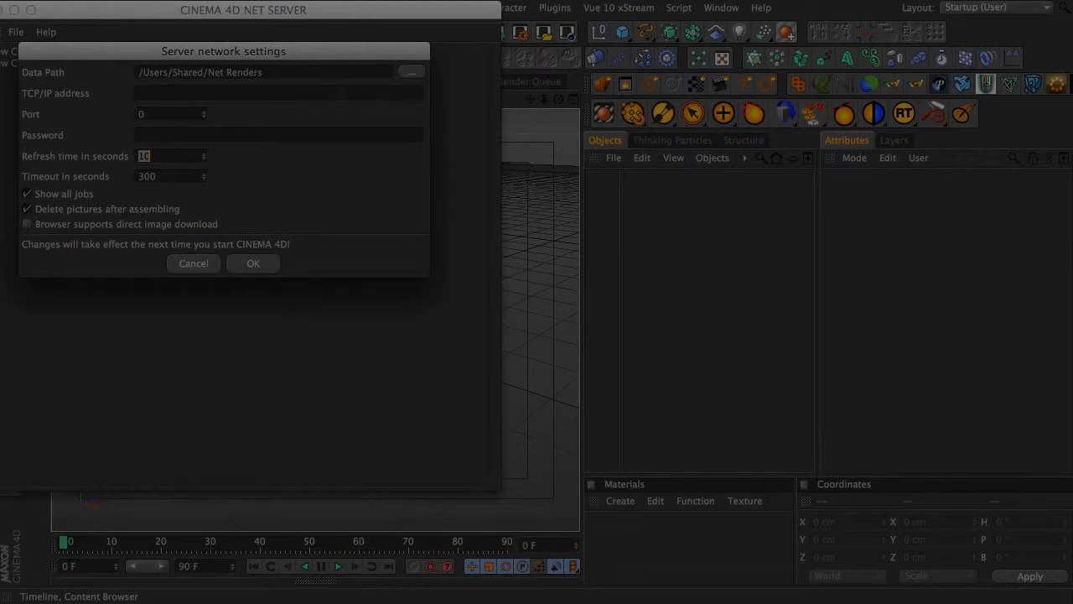
{"action": "mouse_move", "coordinate": [119, 207]}
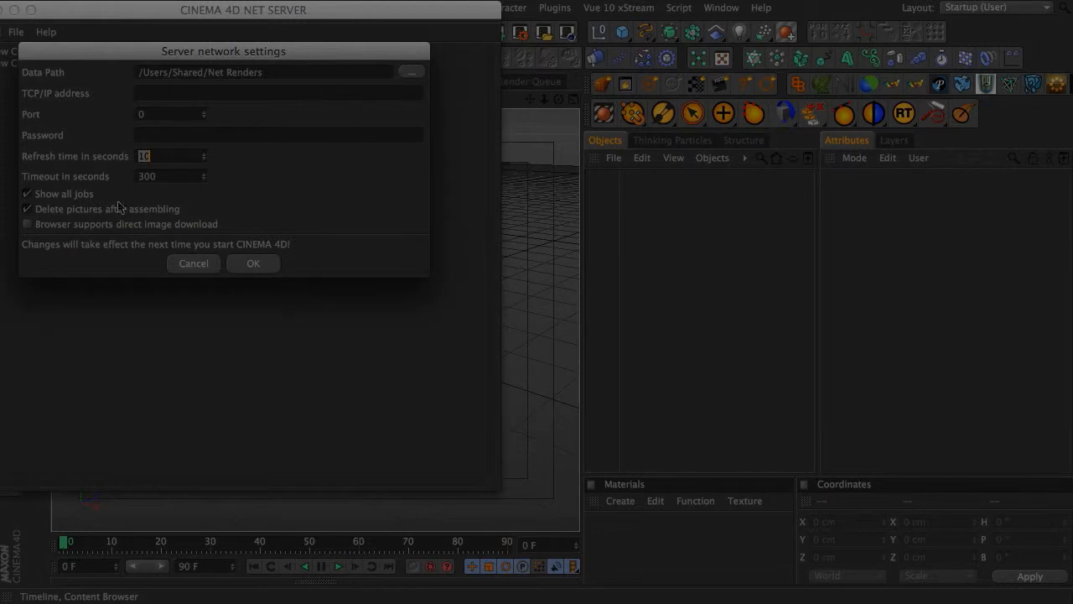
{"action": "mouse_move", "coordinate": [361, 67]}
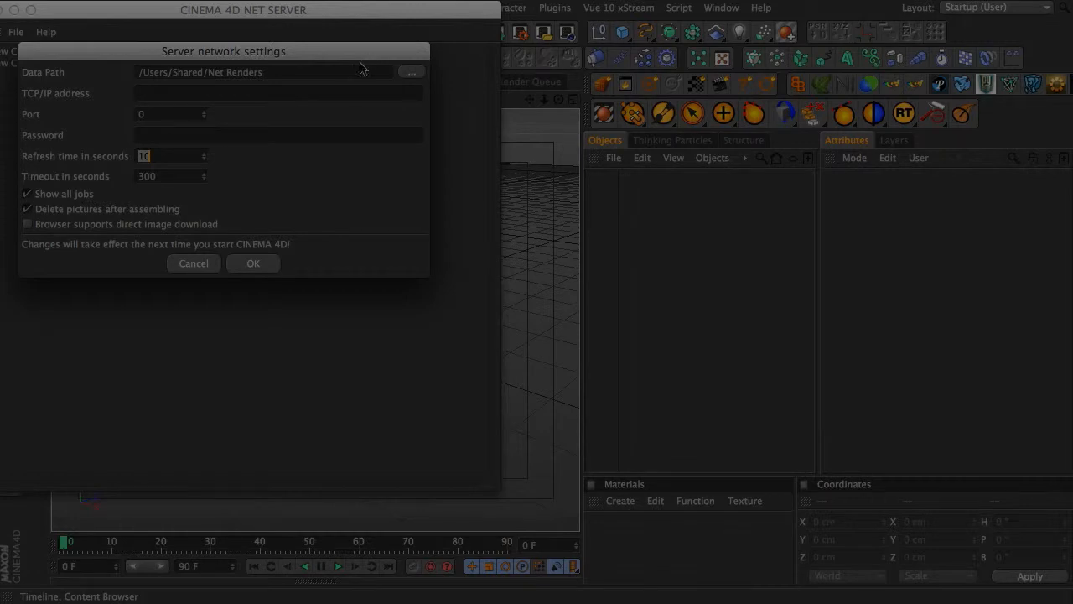
{"action": "mouse_move", "coordinate": [236, 88]}
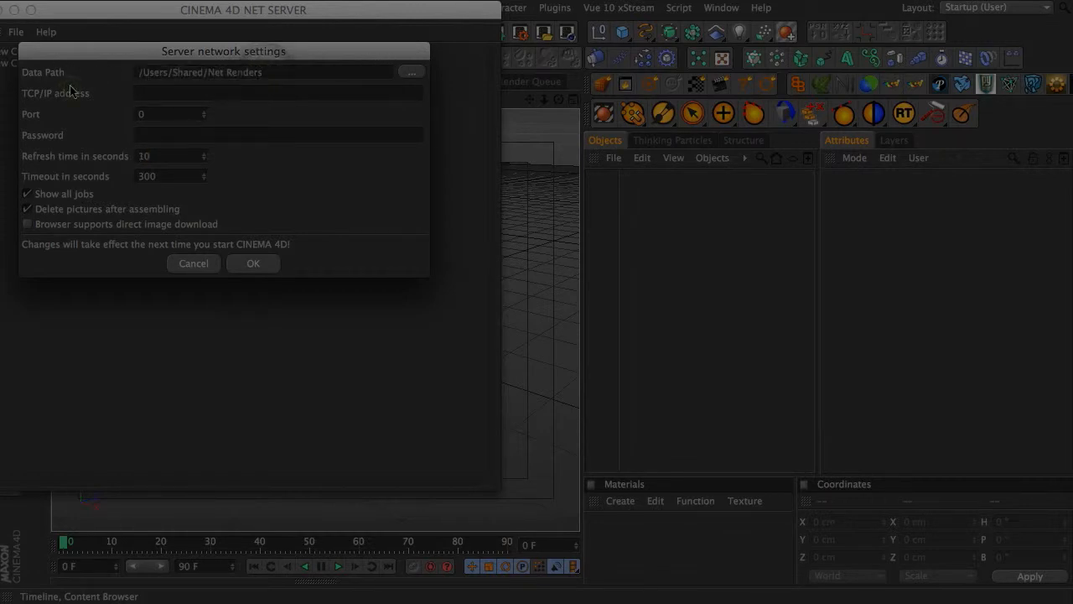
{"action": "double_click", "coordinate": [155, 72]}
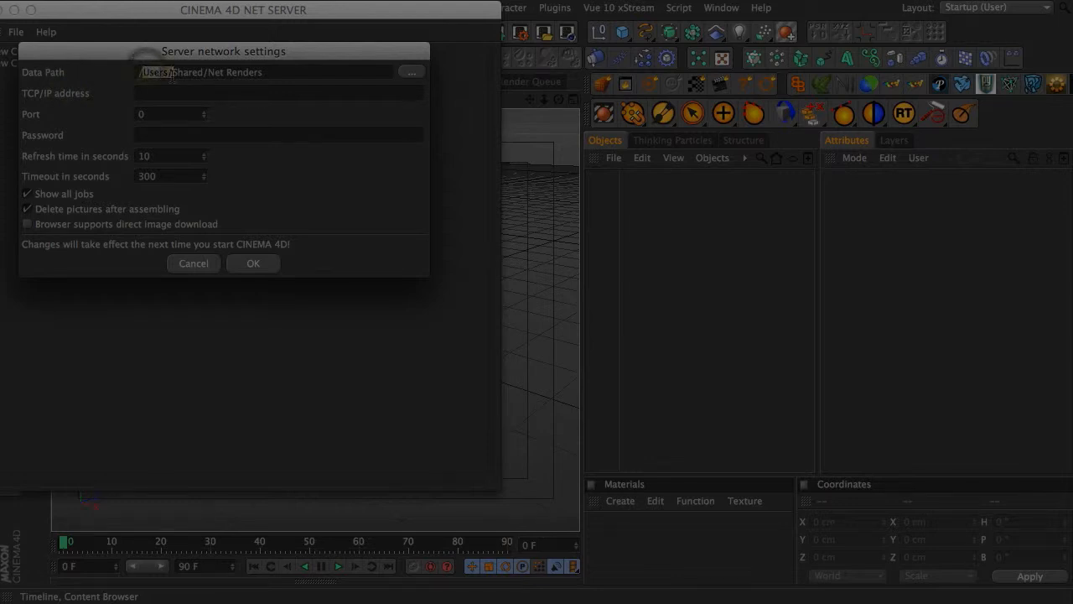
{"action": "double_click", "coordinate": [233, 73]}
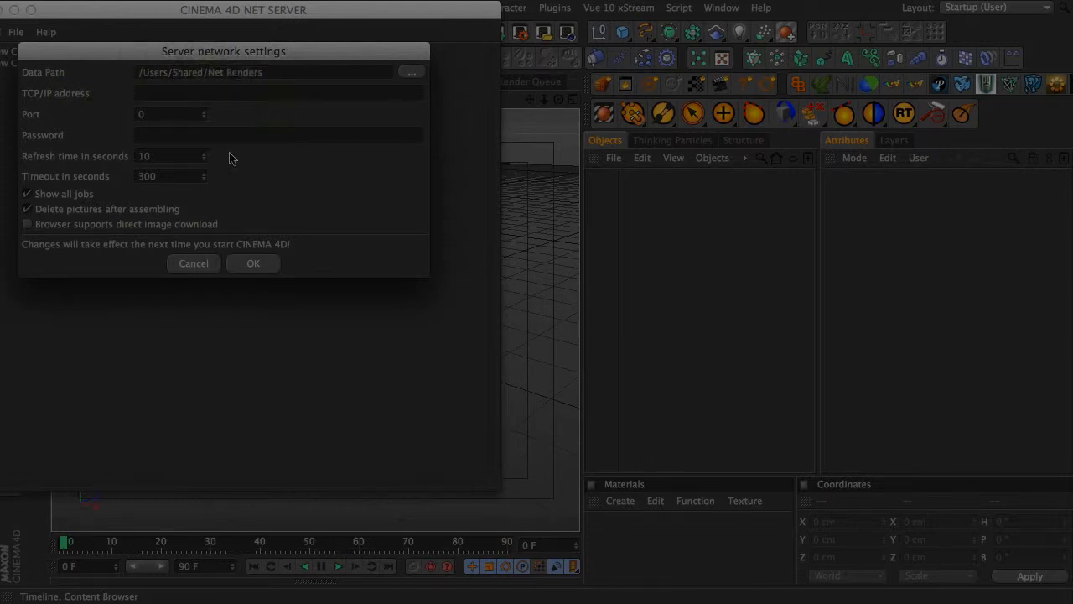
{"action": "mouse_move", "coordinate": [216, 227]}
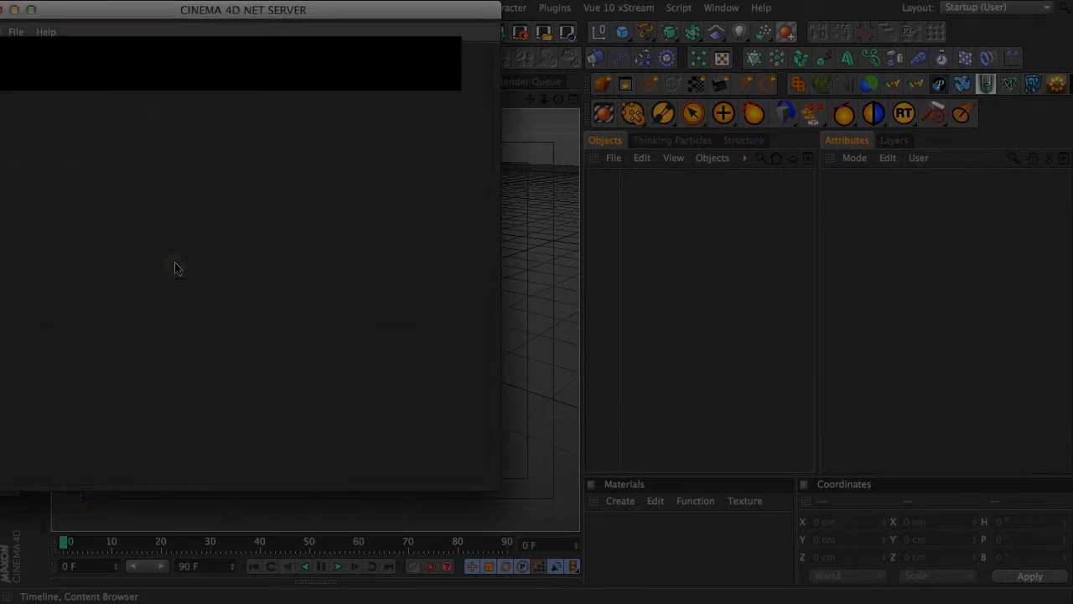
Step: Move the NET Server window aside and bring the NET Client window into focus
{"action": "left_click_drag", "start_coordinate": [243, 9], "coordinate": [380, 51]}
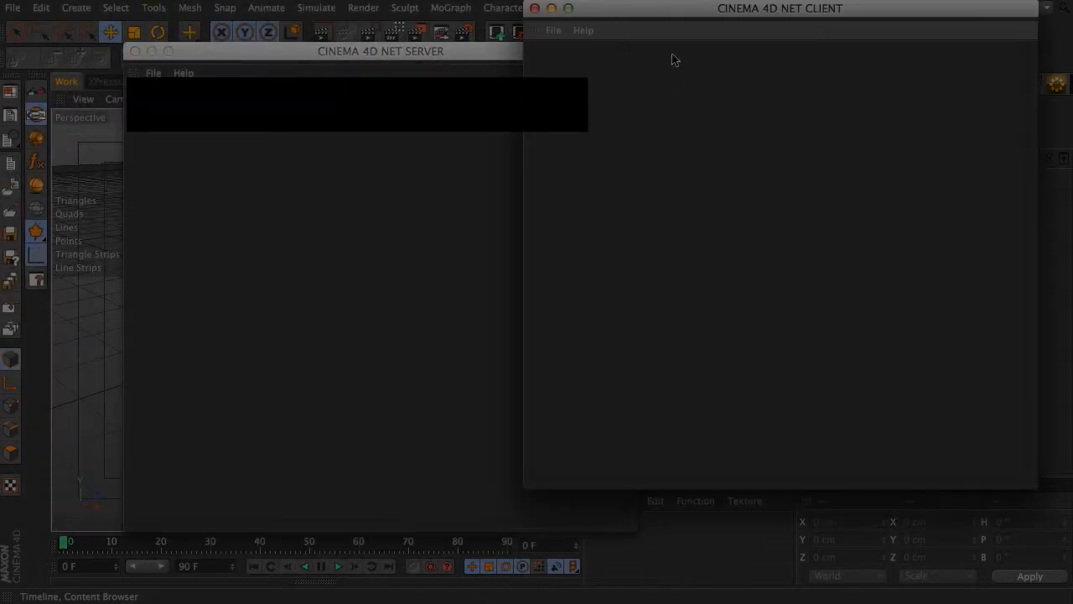
{"action": "left_click", "coordinate": [535, 50]}
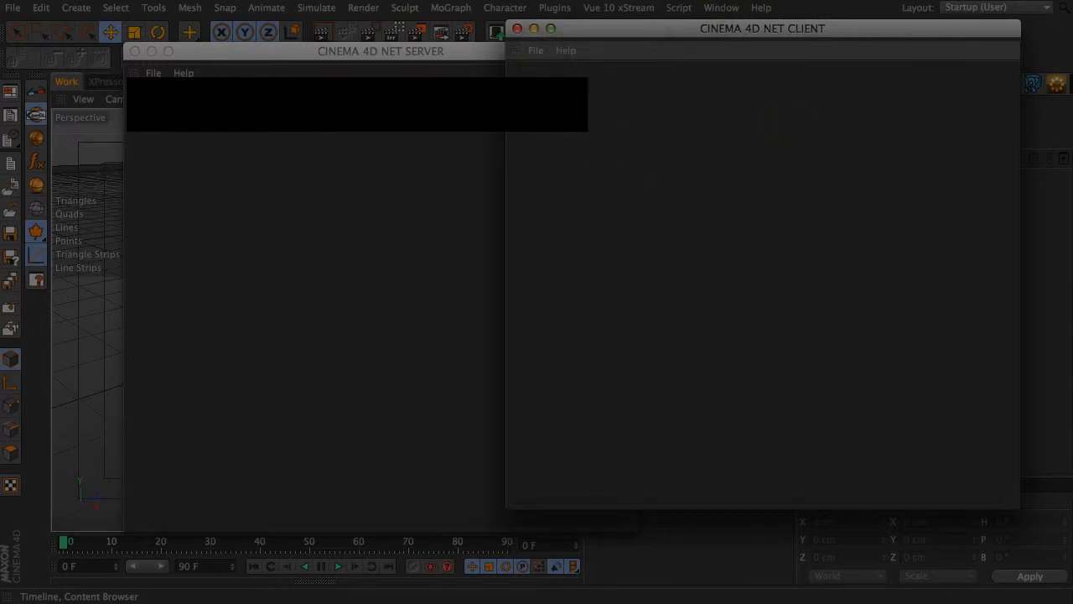
{"action": "mouse_move", "coordinate": [281, 224]}
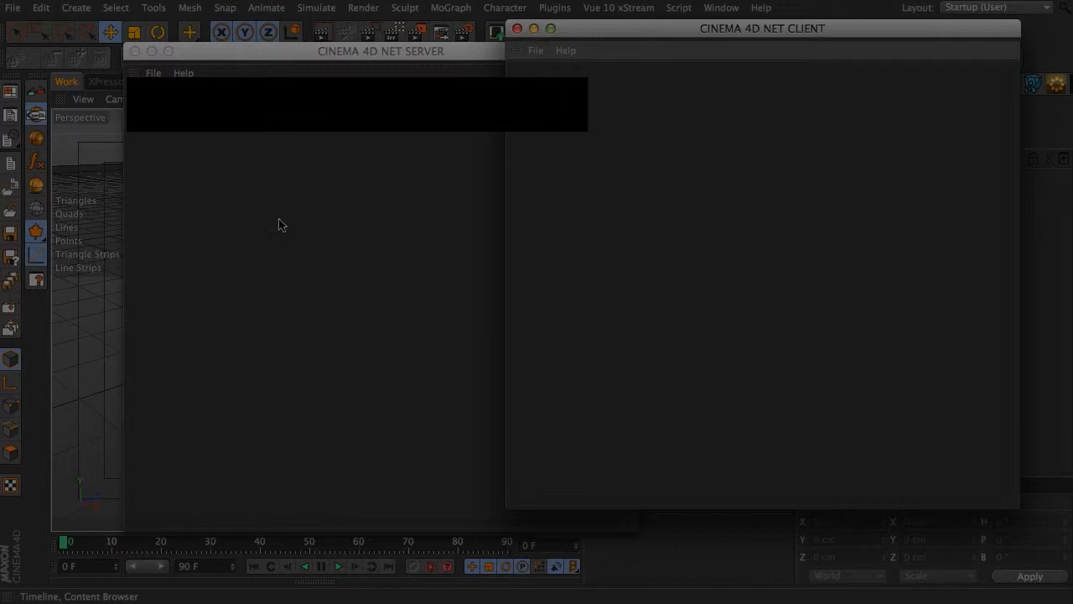
{"action": "mouse_move", "coordinate": [646, 214]}
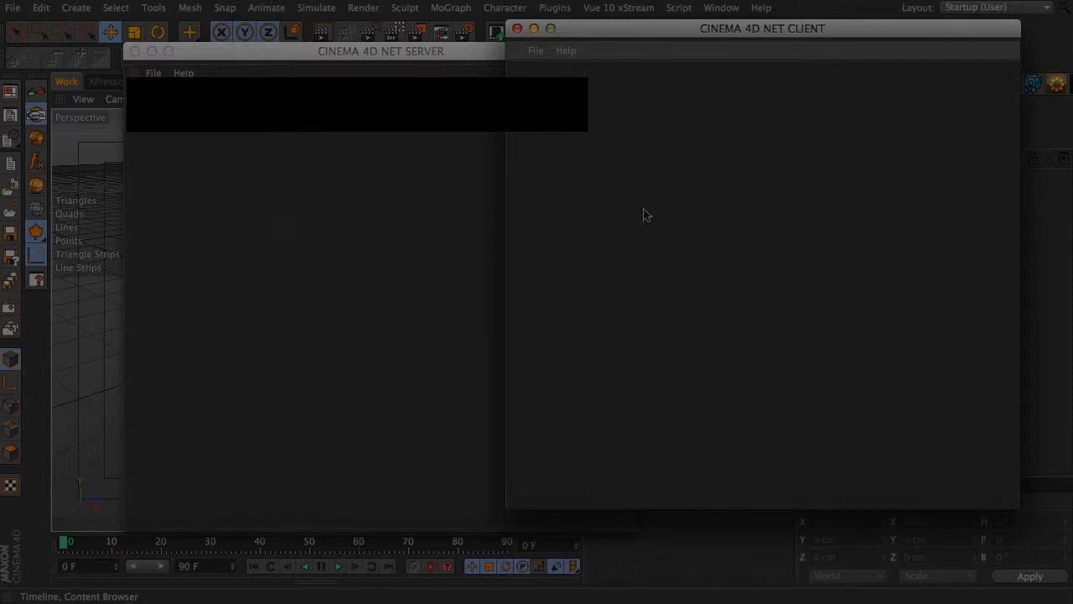
{"action": "mouse_move", "coordinate": [489, 273]}
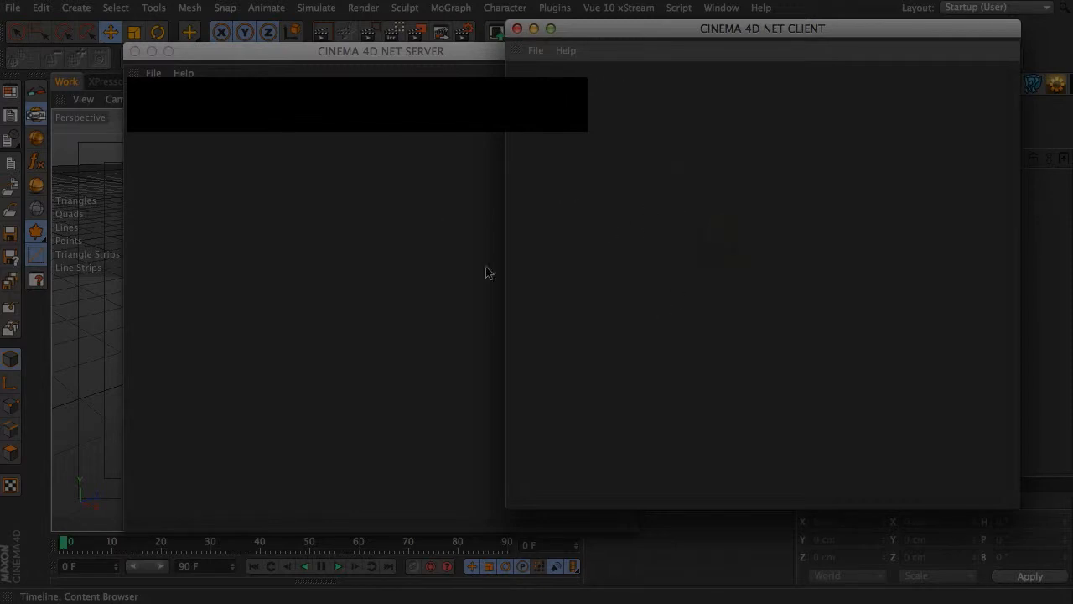
{"action": "mouse_move", "coordinate": [615, 98]}
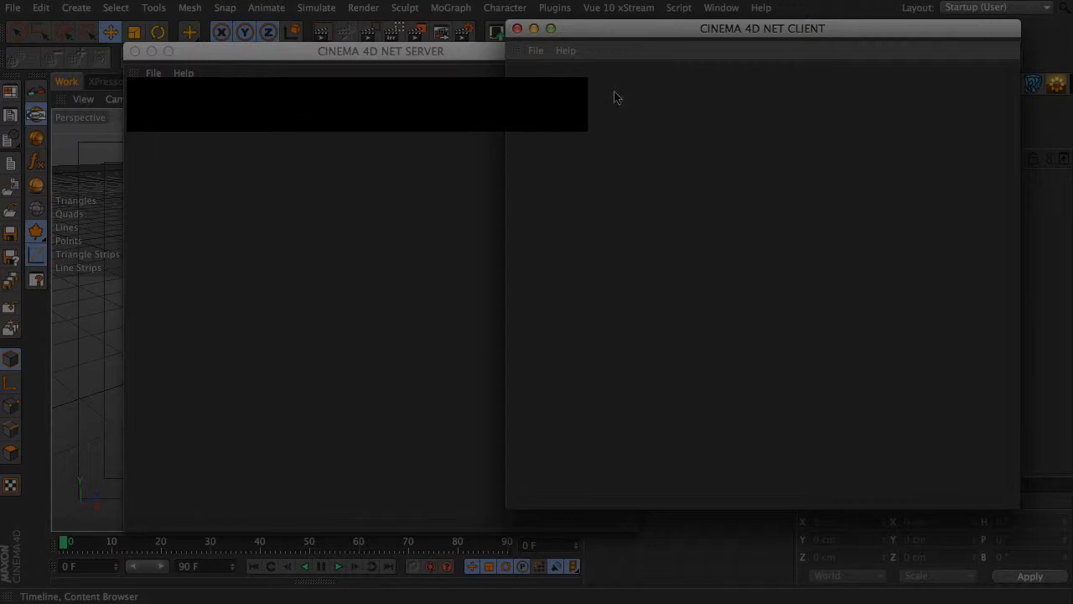
{"action": "mouse_move", "coordinate": [587, 65]}
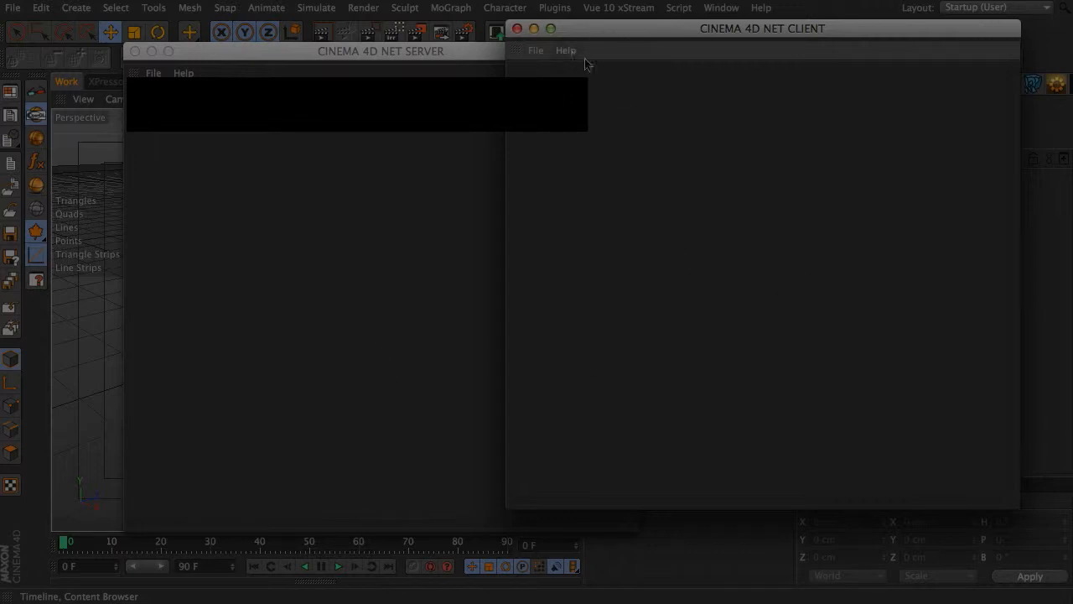
{"action": "mouse_move", "coordinate": [260, 137]}
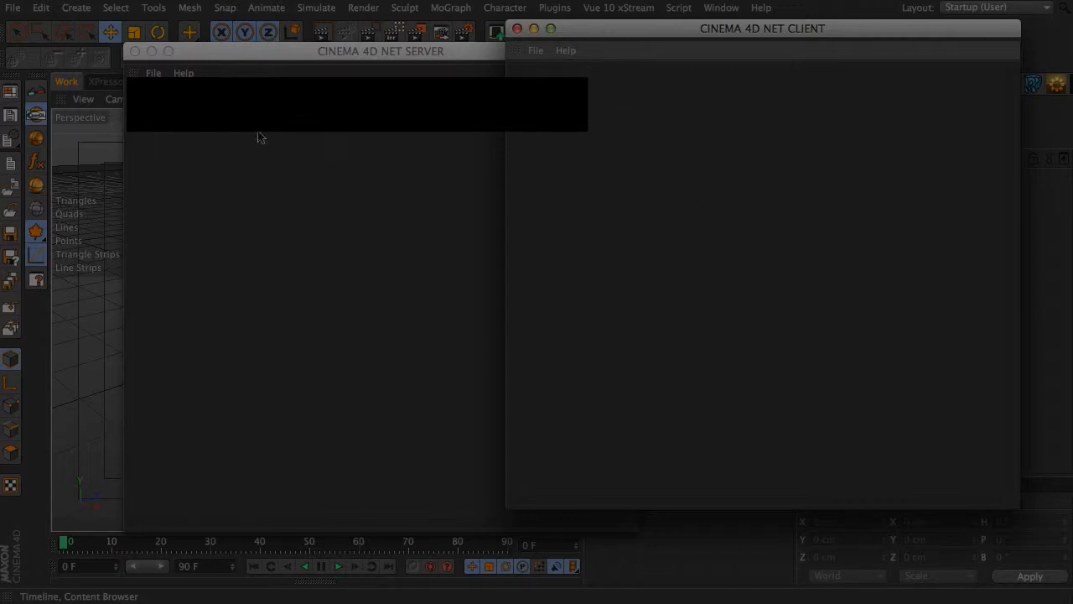
{"action": "mouse_move", "coordinate": [304, 134]}
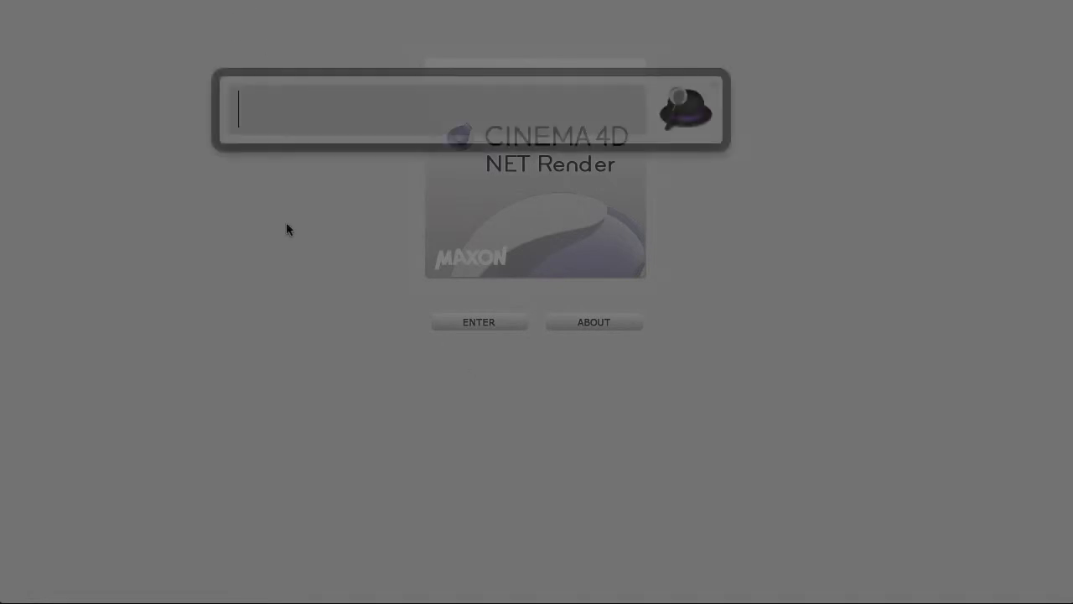
Step: Enter the server IP, port and /index.html in Alfred to open the web interface
{"action": "type", "text": "###.#"}
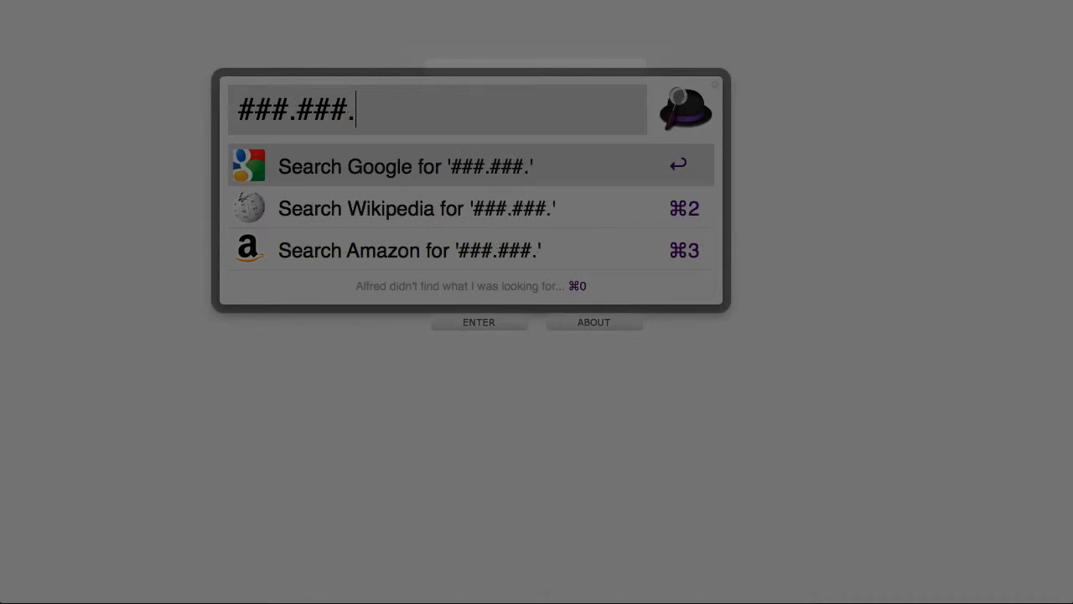
{"action": "type", "text": "##.##"}
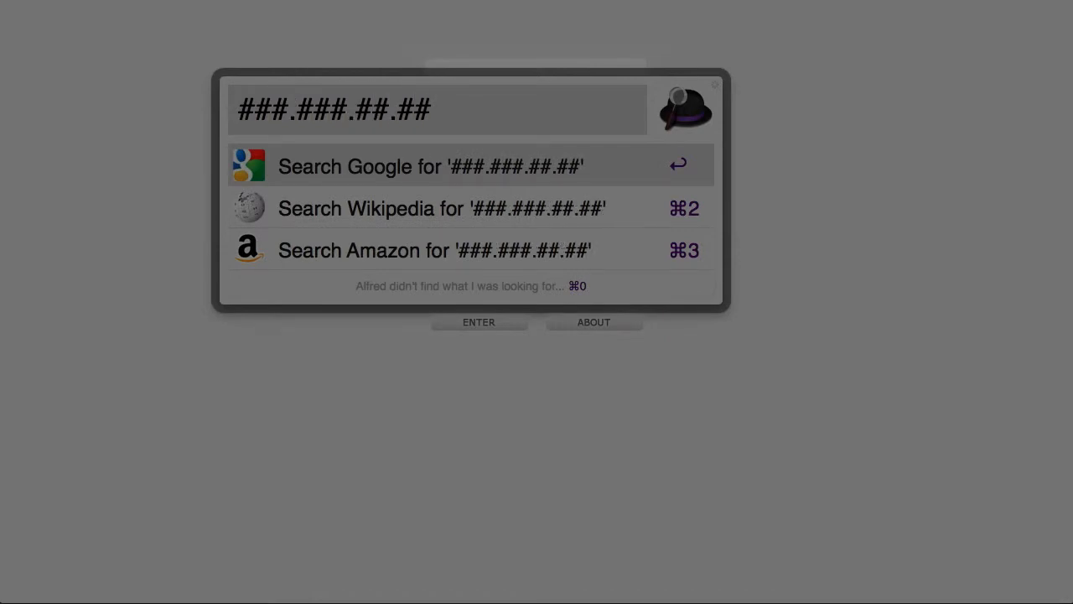
{"action": "type", "text": ":"}
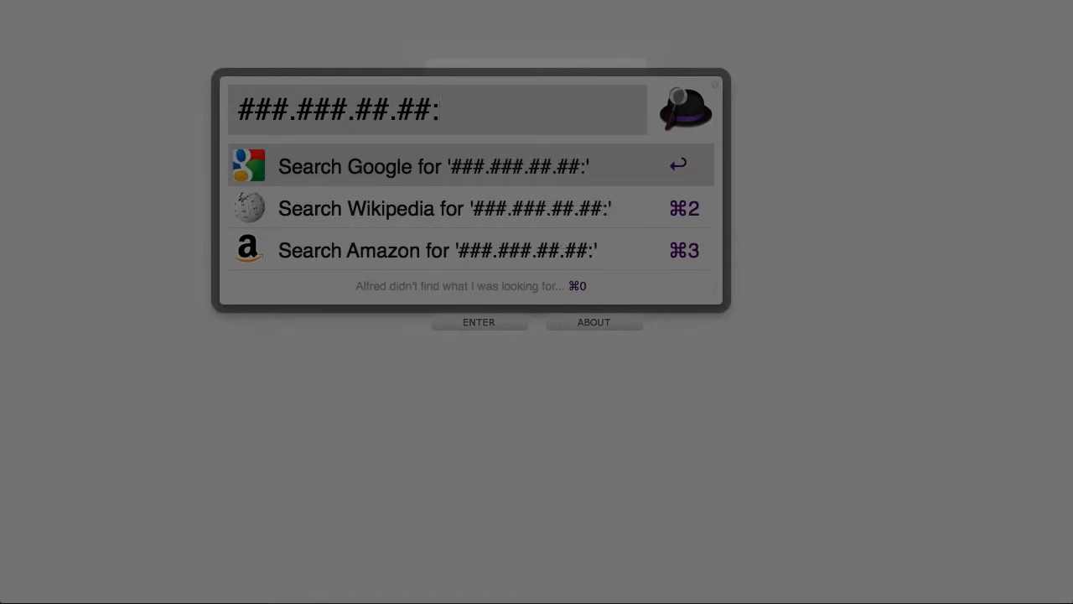
{"action": "type", "text": "####"}
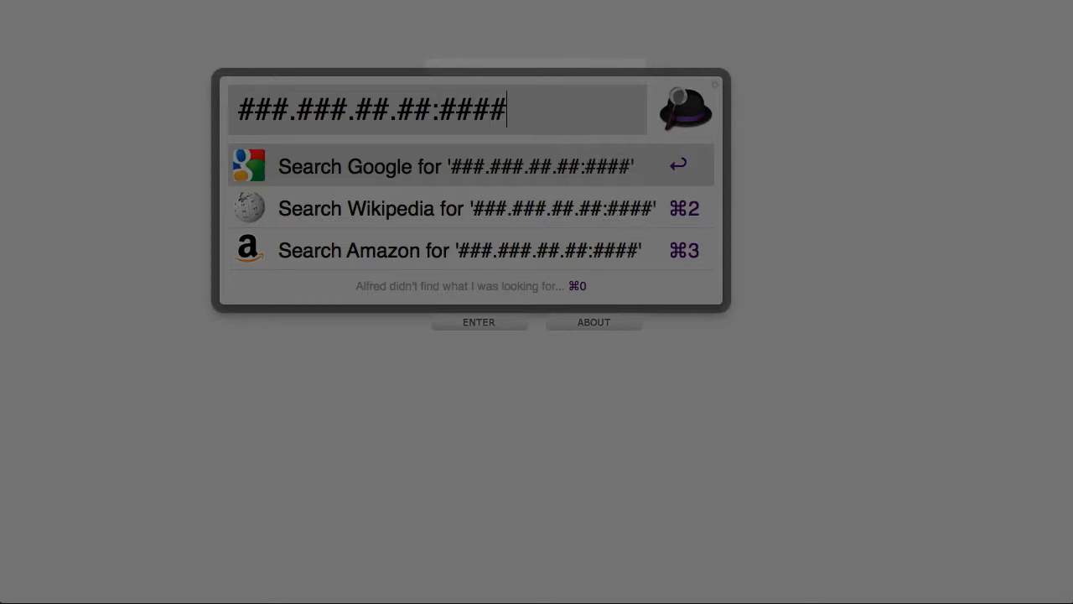
{"action": "type", "text": "/i"}
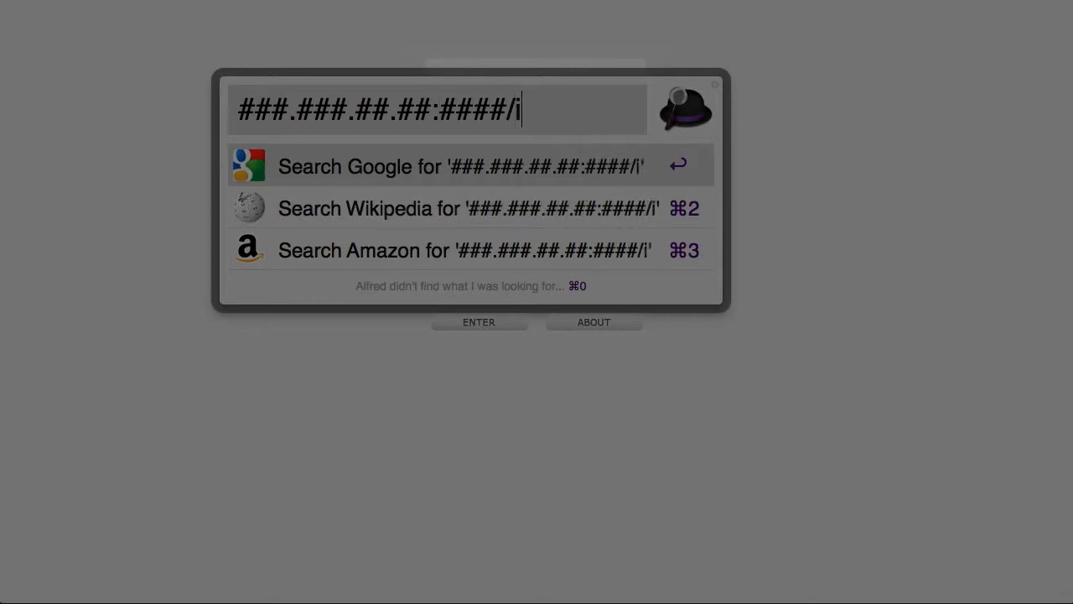
{"action": "type", "text": "ndex.html"}
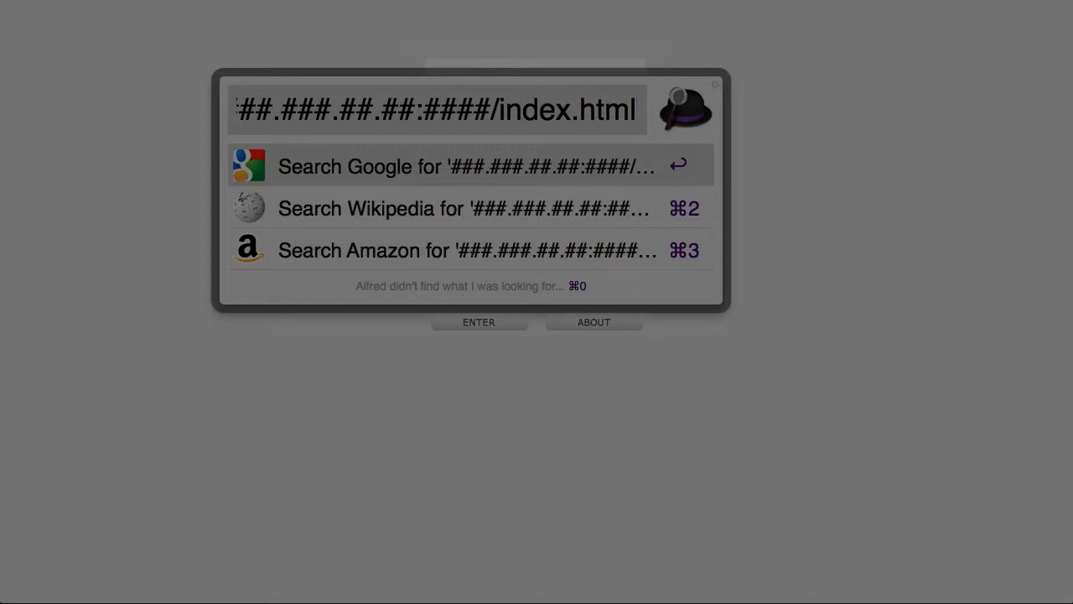
{"action": "key", "text": "backspace"}
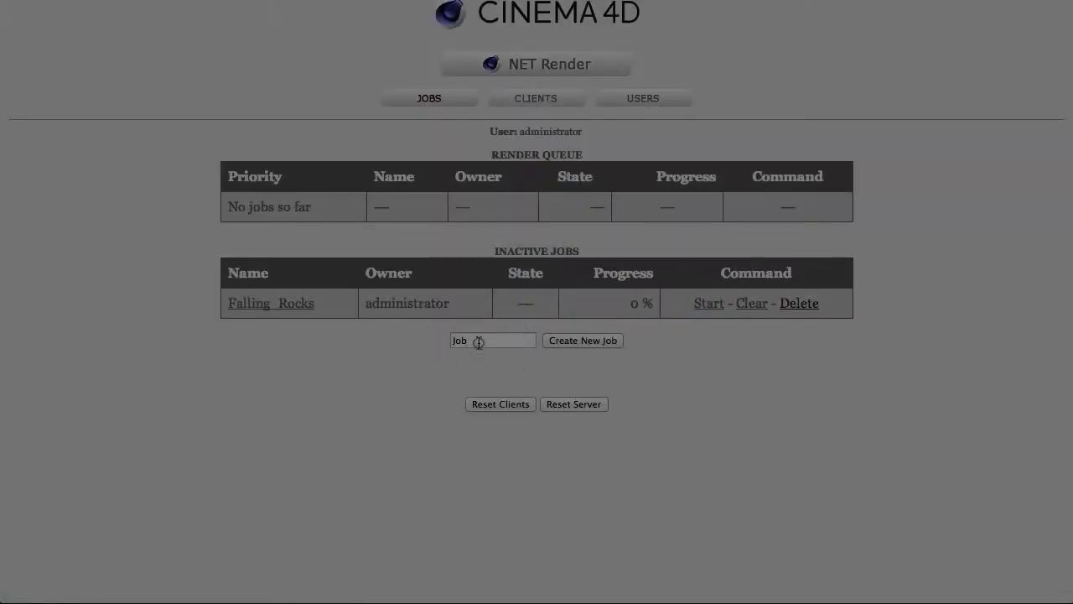
Step: Open the Falling_Rocks job and go to its file upload page
{"action": "left_click", "coordinate": [270, 303]}
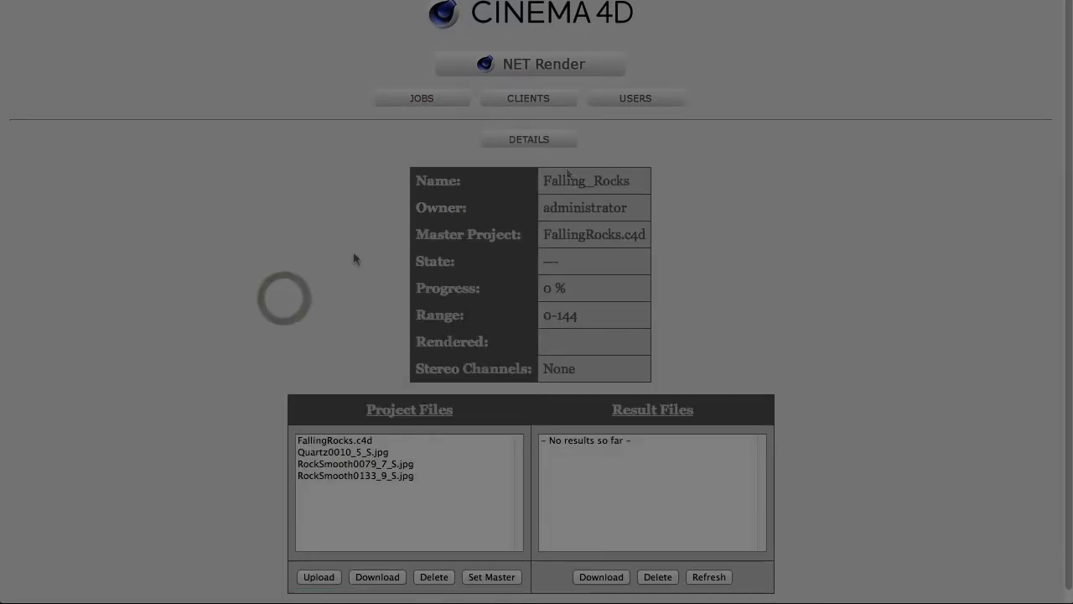
{"action": "left_click", "coordinate": [421, 98]}
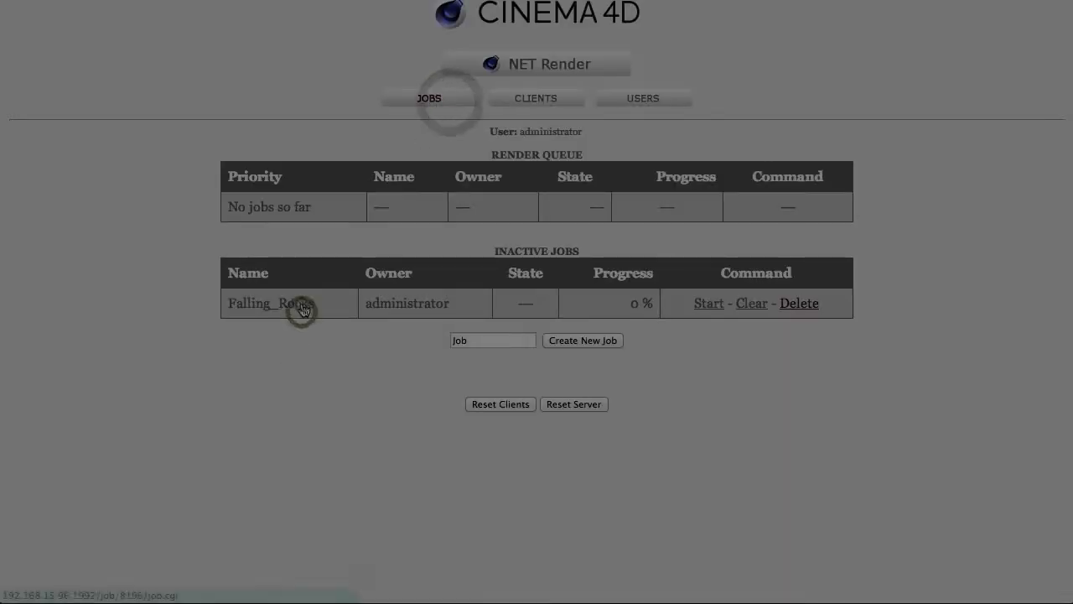
{"action": "left_click", "coordinate": [268, 303]}
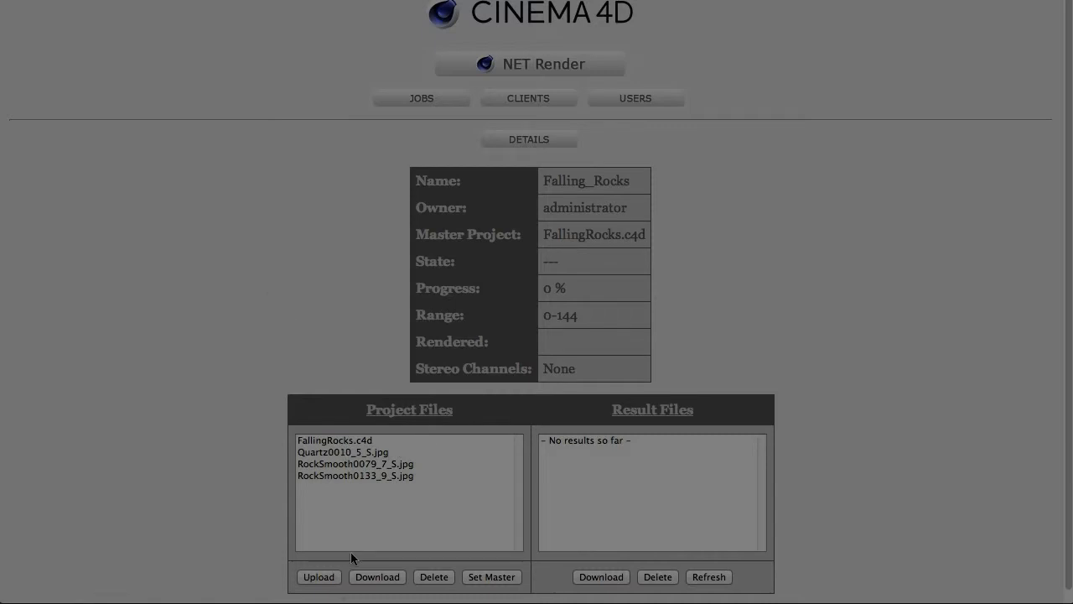
{"action": "left_click", "coordinate": [318, 576]}
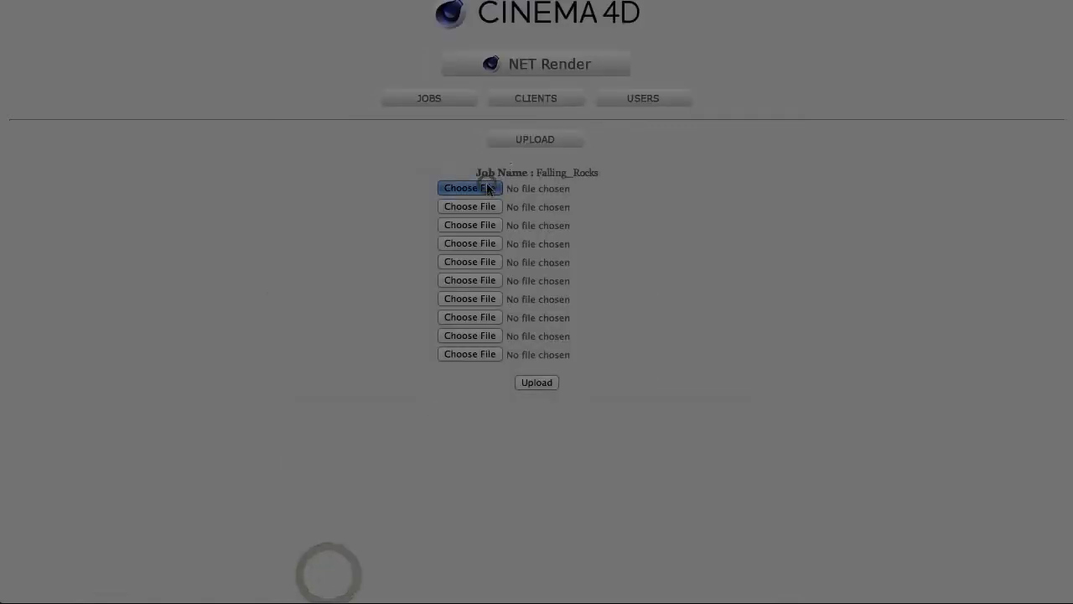
Step: Choose FallingRocks.c4d and the rock texture JPGs for the upload slots
{"action": "left_click", "coordinate": [469, 187]}
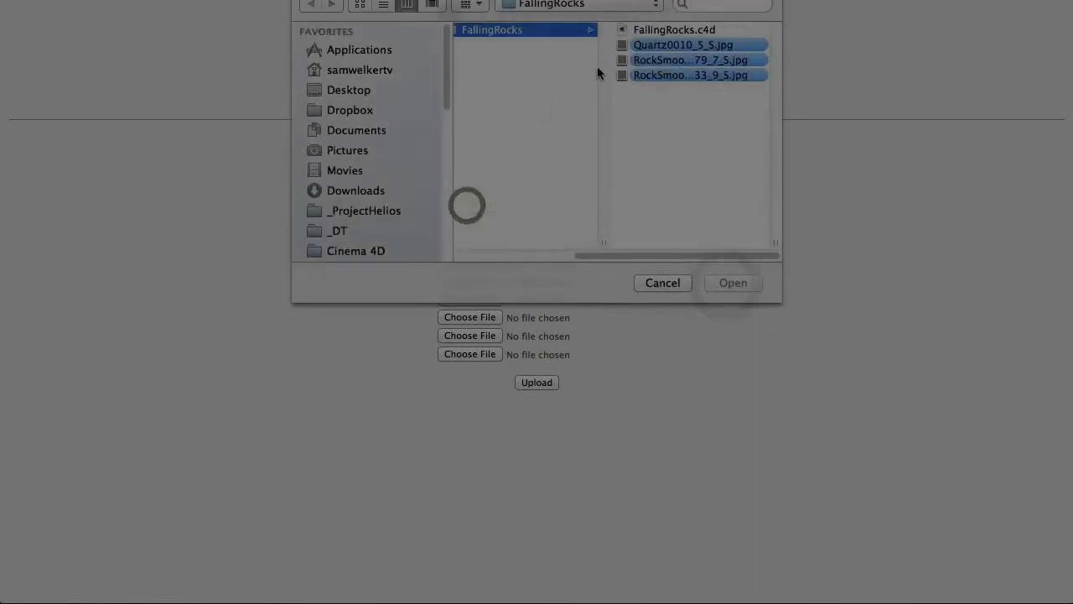
{"action": "left_click", "coordinate": [732, 283]}
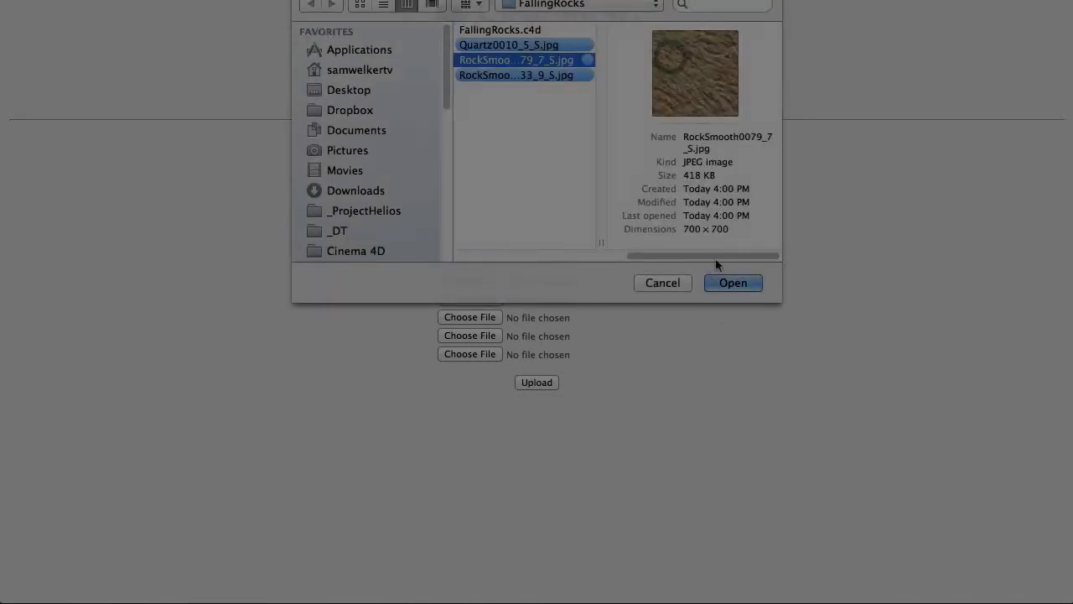
{"action": "left_click", "coordinate": [732, 283]}
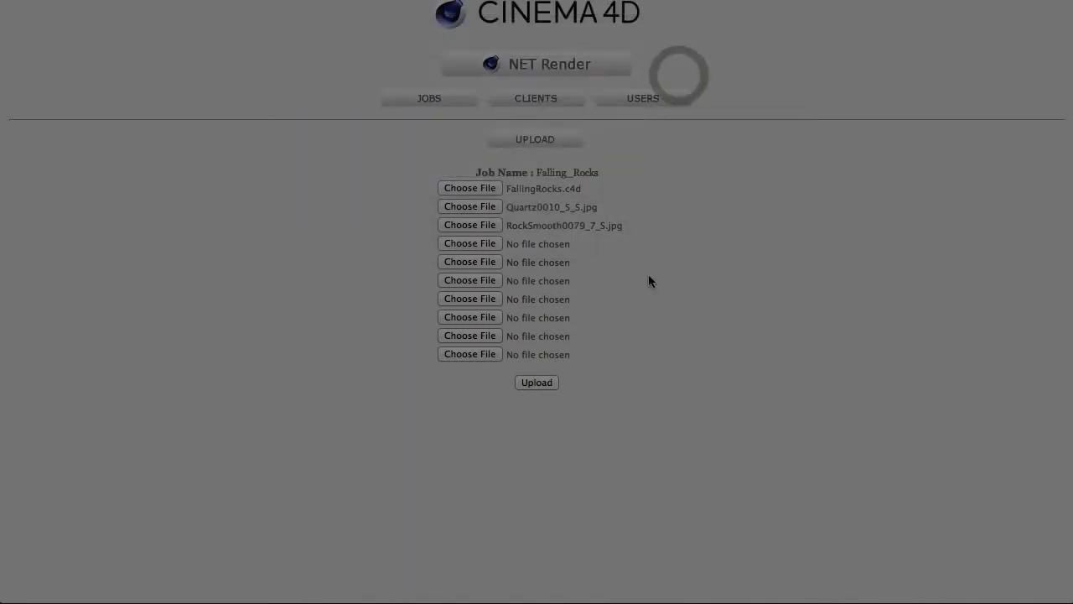
{"action": "left_click", "coordinate": [470, 243]}
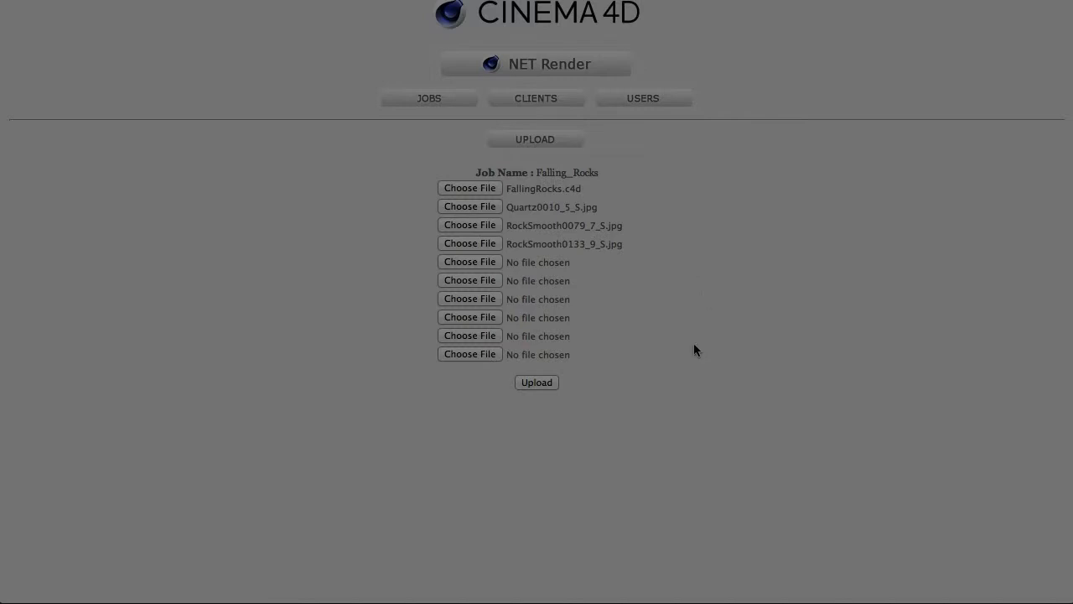
{"action": "mouse_move", "coordinate": [609, 218]}
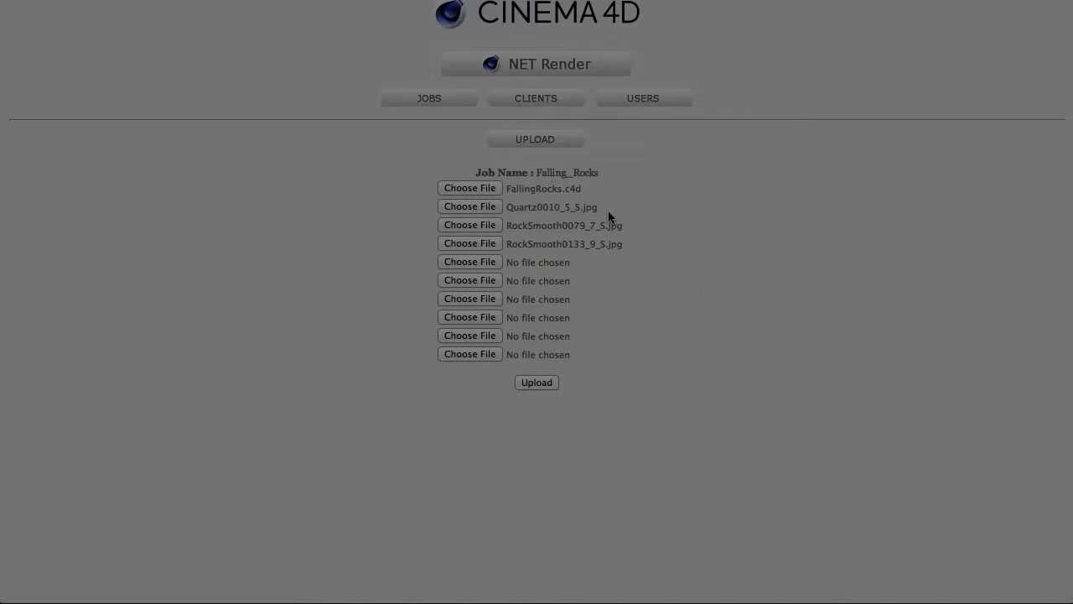
{"action": "mouse_move", "coordinate": [610, 217]}
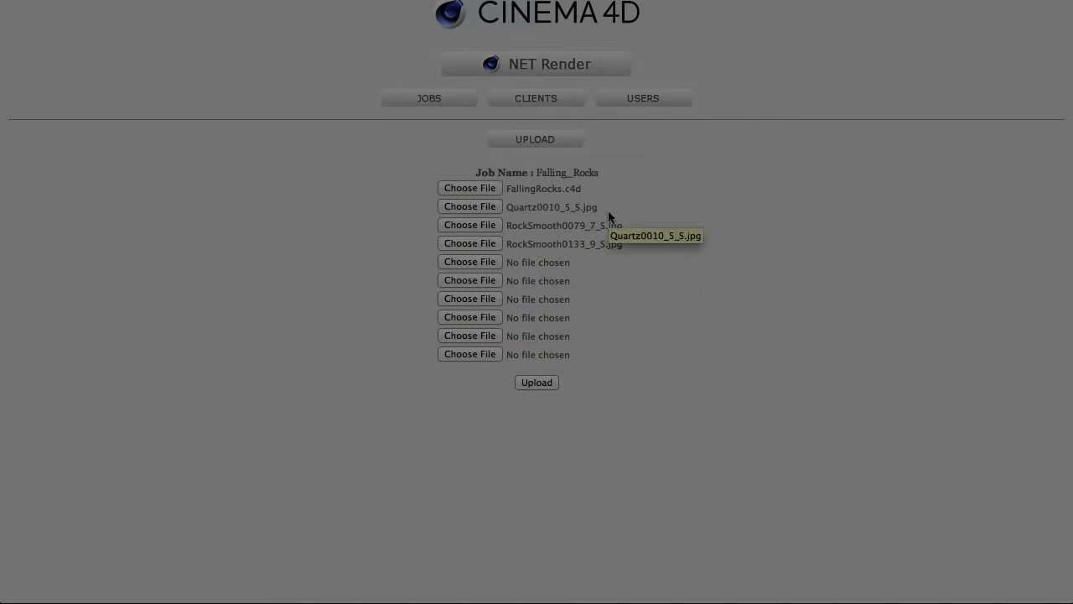
{"action": "mouse_move", "coordinate": [599, 224]}
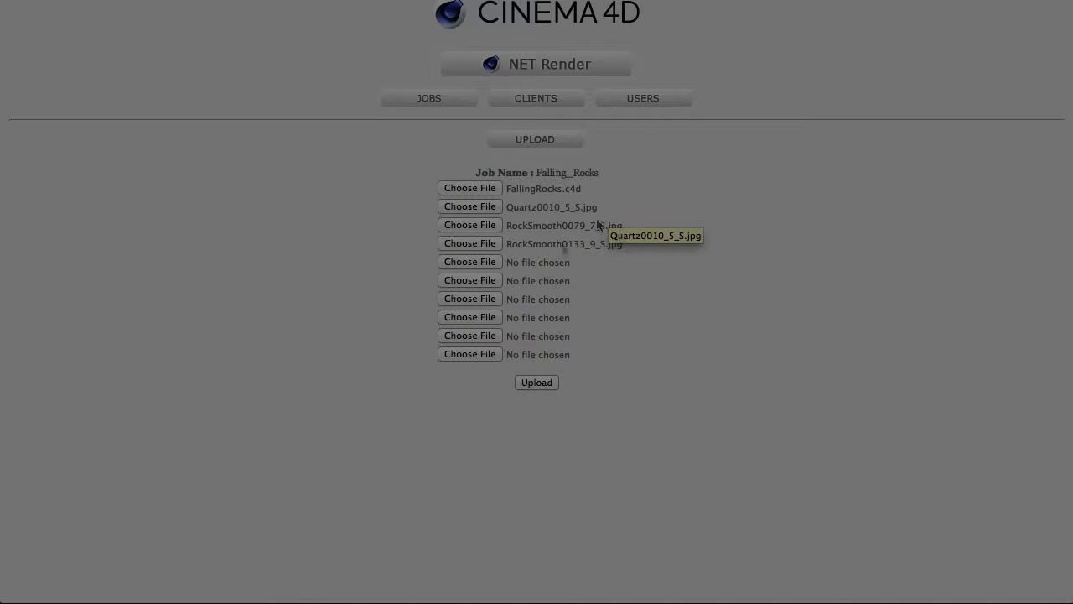
{"action": "mouse_move", "coordinate": [749, 203]}
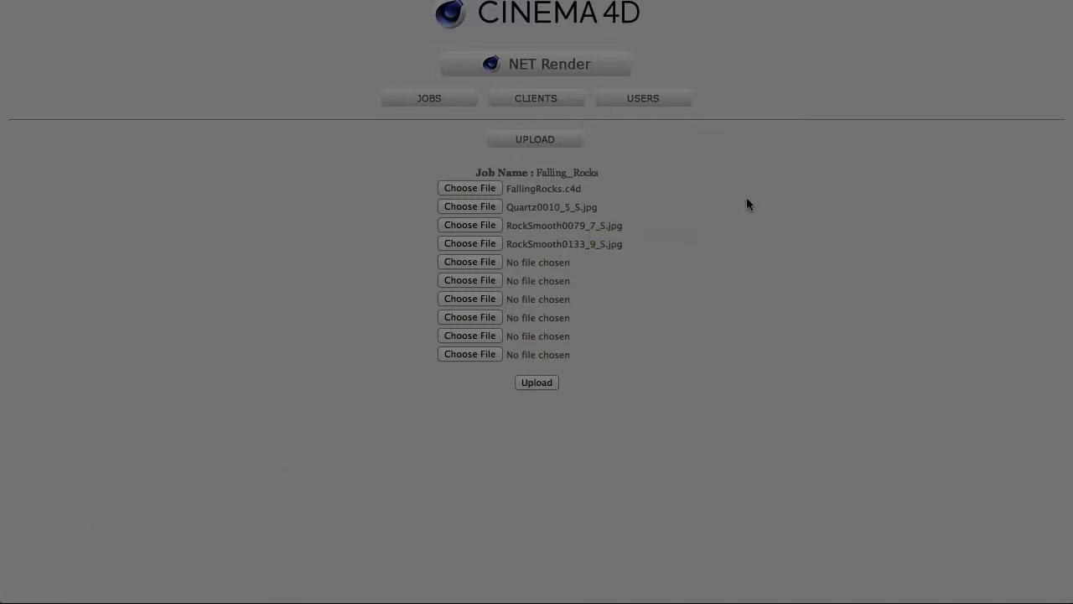
{"action": "mouse_move", "coordinate": [576, 233]}
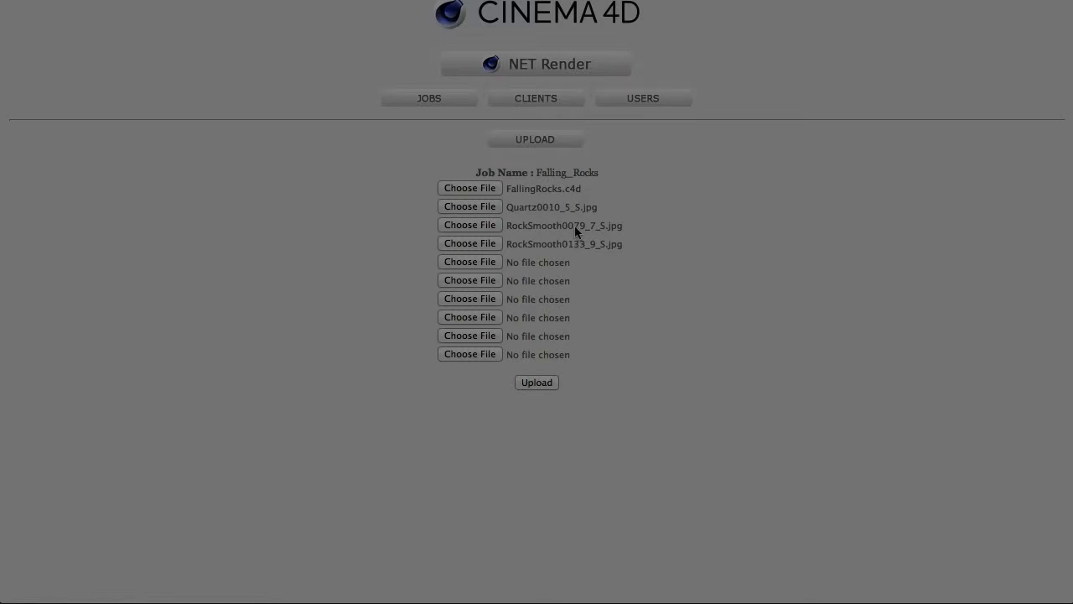
{"action": "mouse_move", "coordinate": [587, 222]}
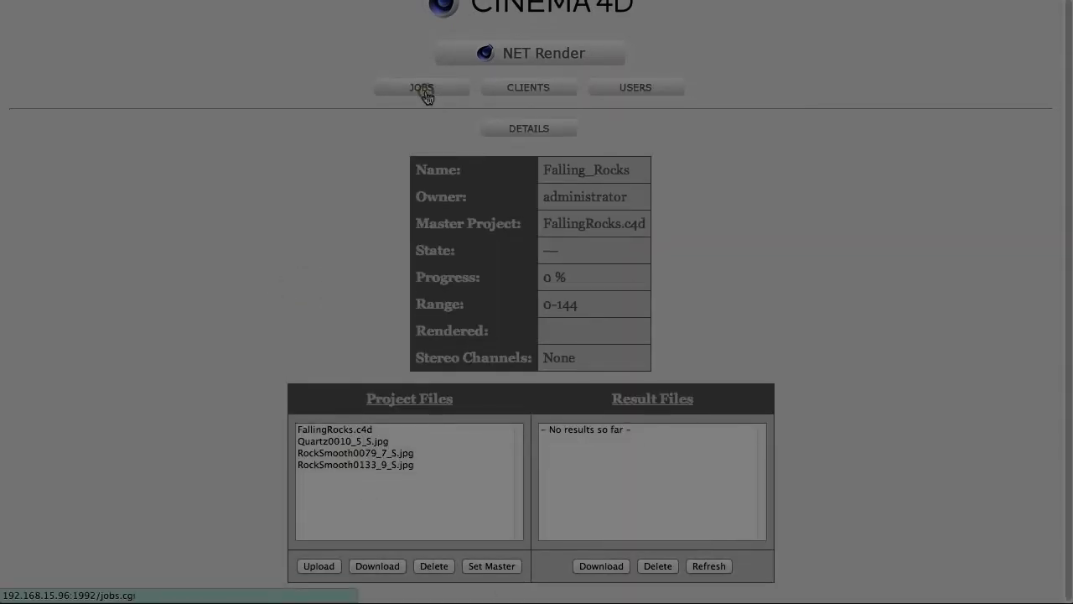
Step: Show Cinema 4D's recent projects list
{"action": "left_click", "coordinate": [527, 87]}
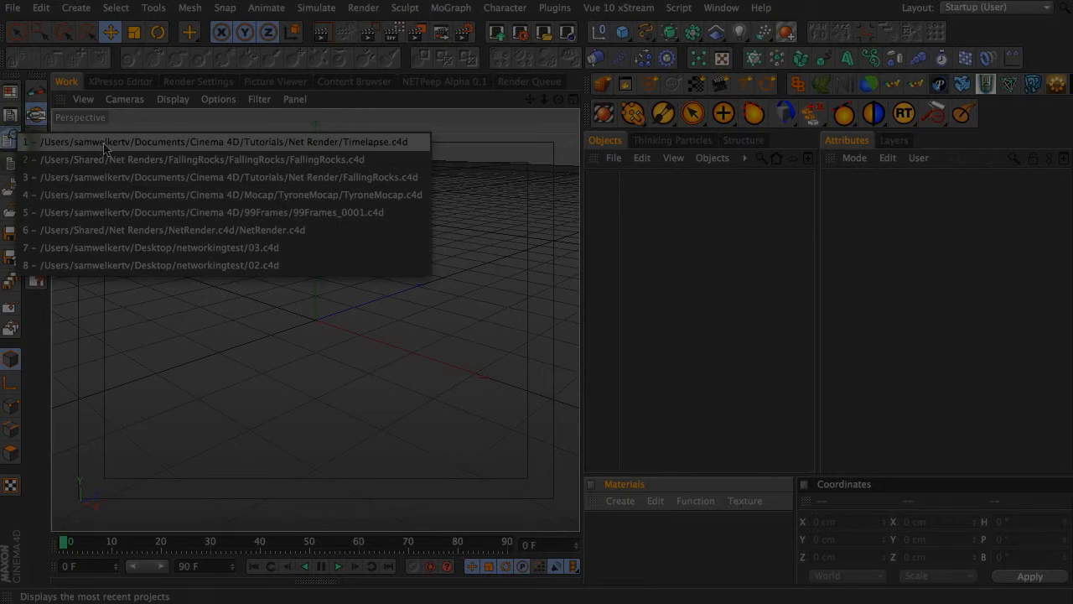
Step: Open FallingRocks.c4d from recent files and scrub the timeline through the rock fall
{"action": "left_click", "coordinate": [222, 176]}
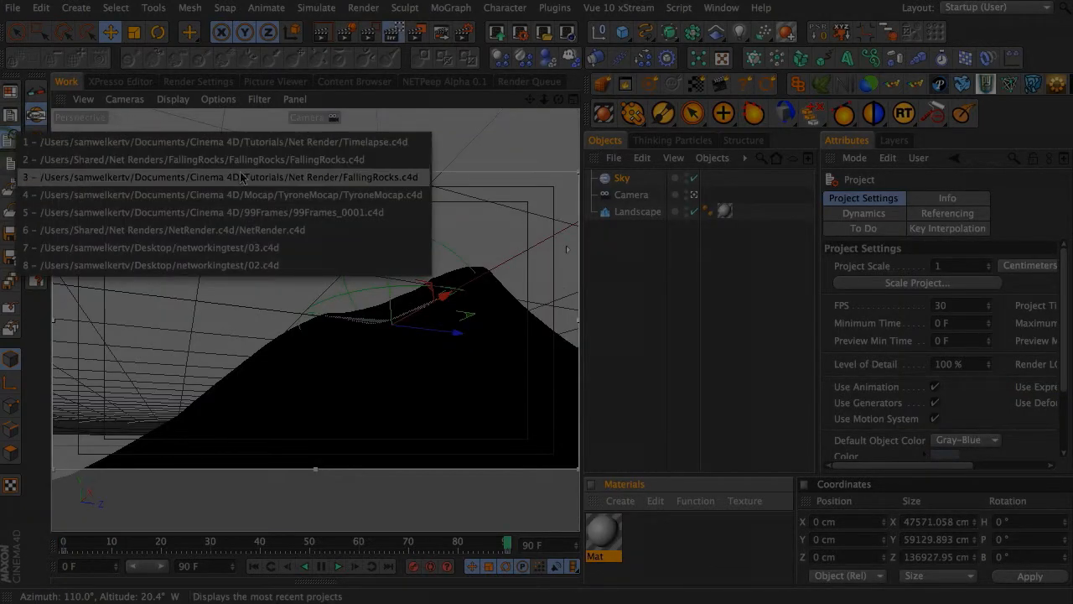
{"action": "left_click", "coordinate": [210, 176]}
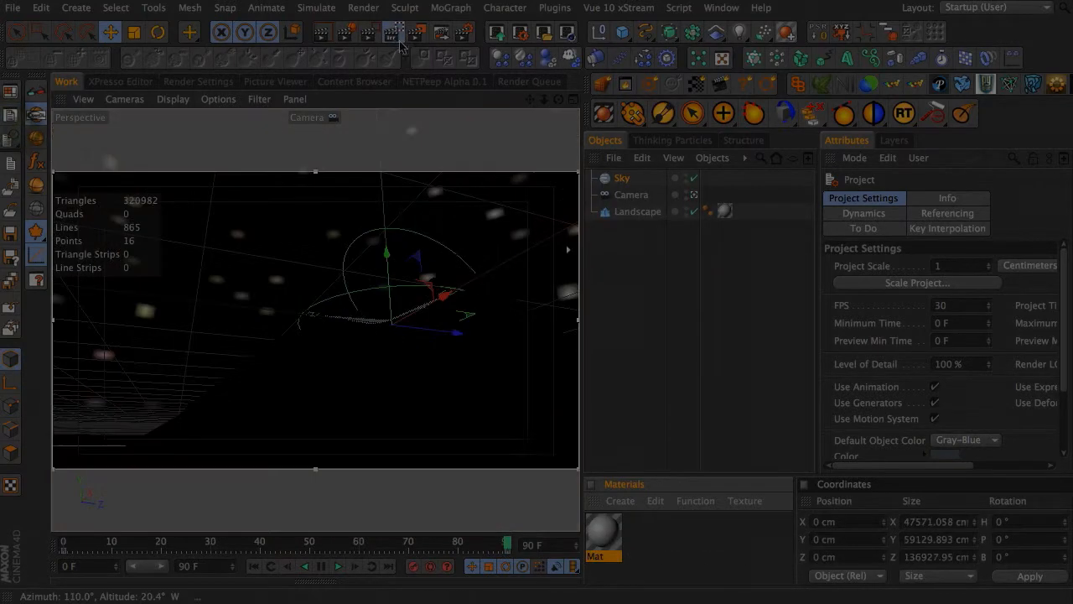
{"action": "left_click", "coordinate": [13, 118]}
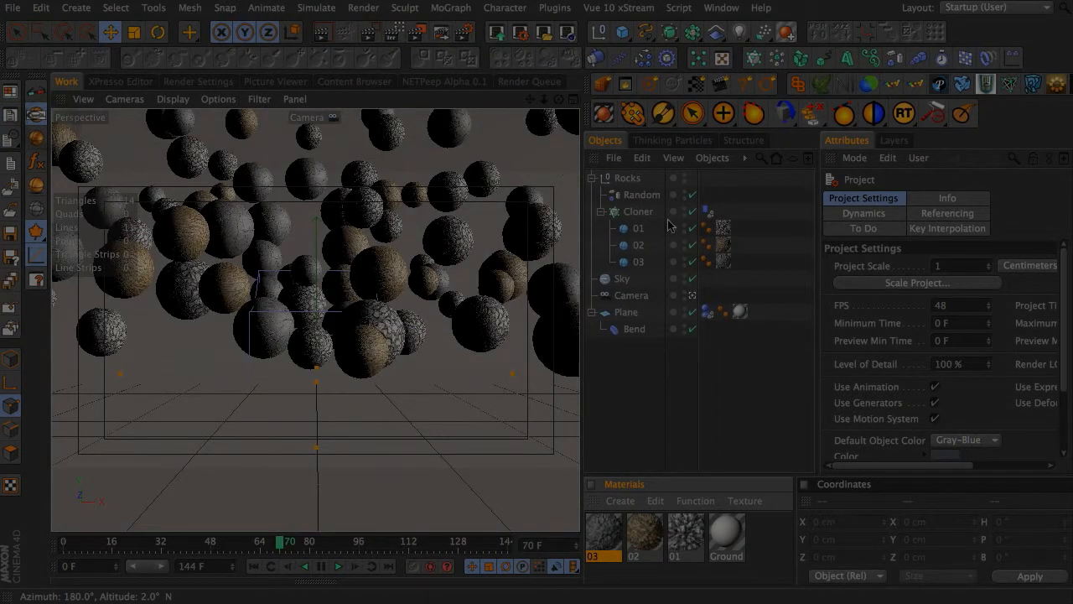
{"action": "mouse_move", "coordinate": [642, 195]}
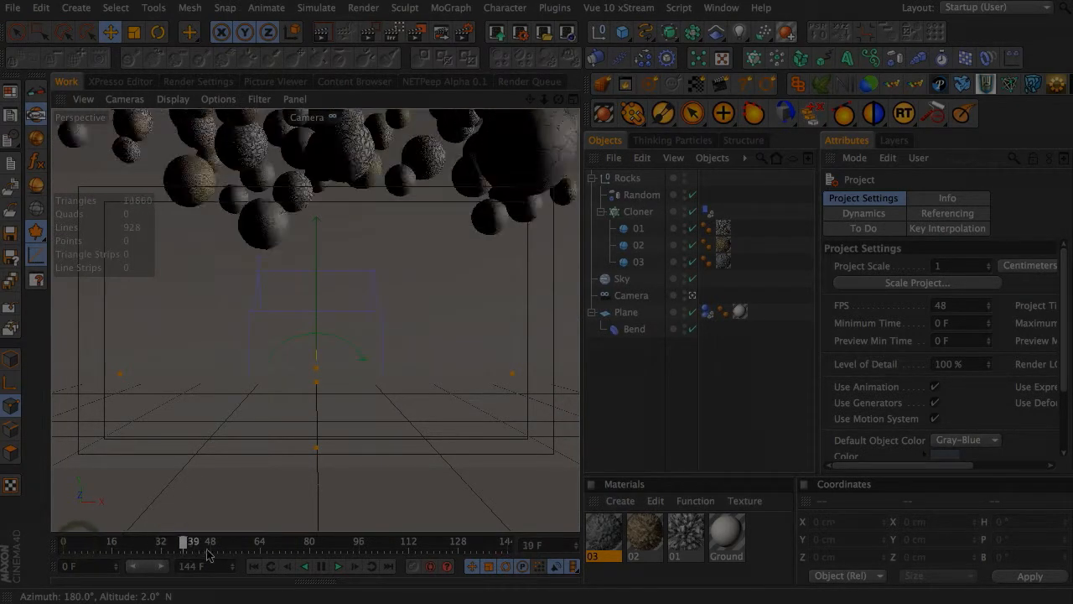
{"action": "left_click_drag", "start_coordinate": [183, 540], "coordinate": [126, 541]}
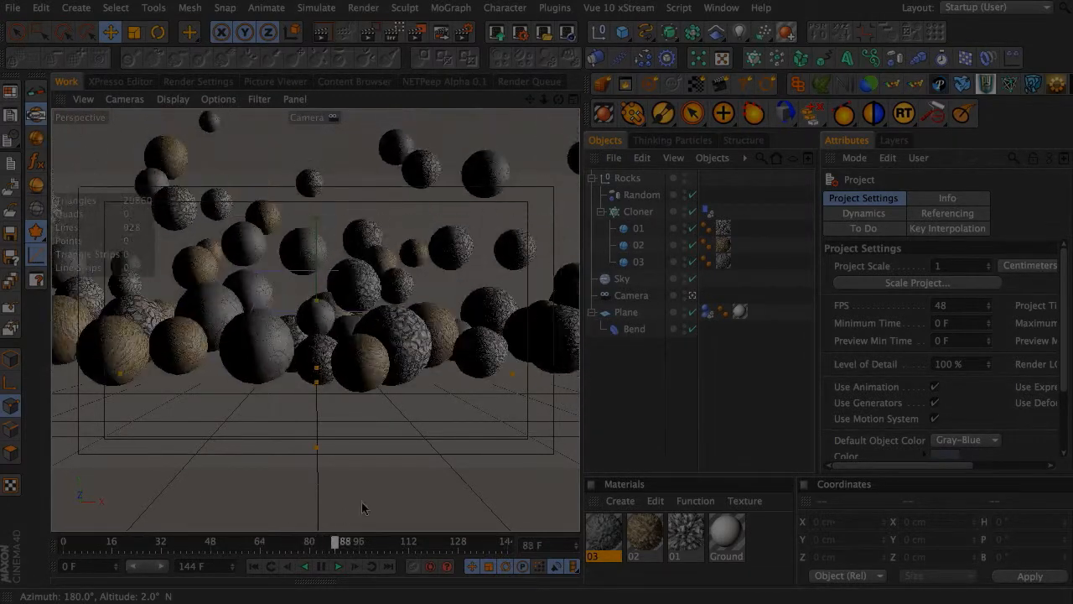
{"action": "left_click", "coordinate": [685, 535]}
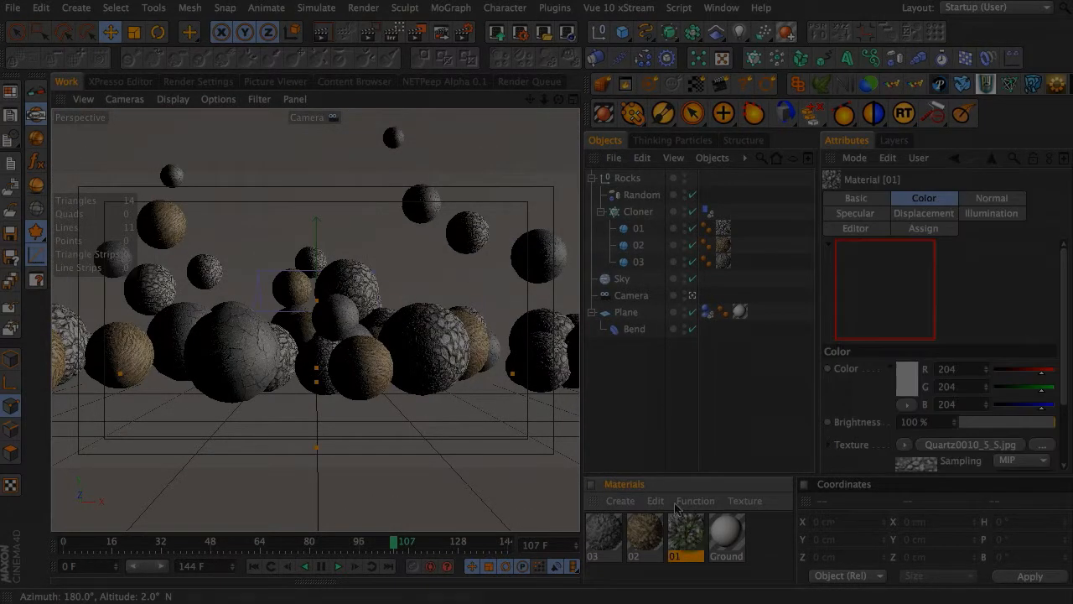
Step: Render the current falling-rocks frame in the viewport with Render View
{"action": "left_click", "coordinate": [685, 536]}
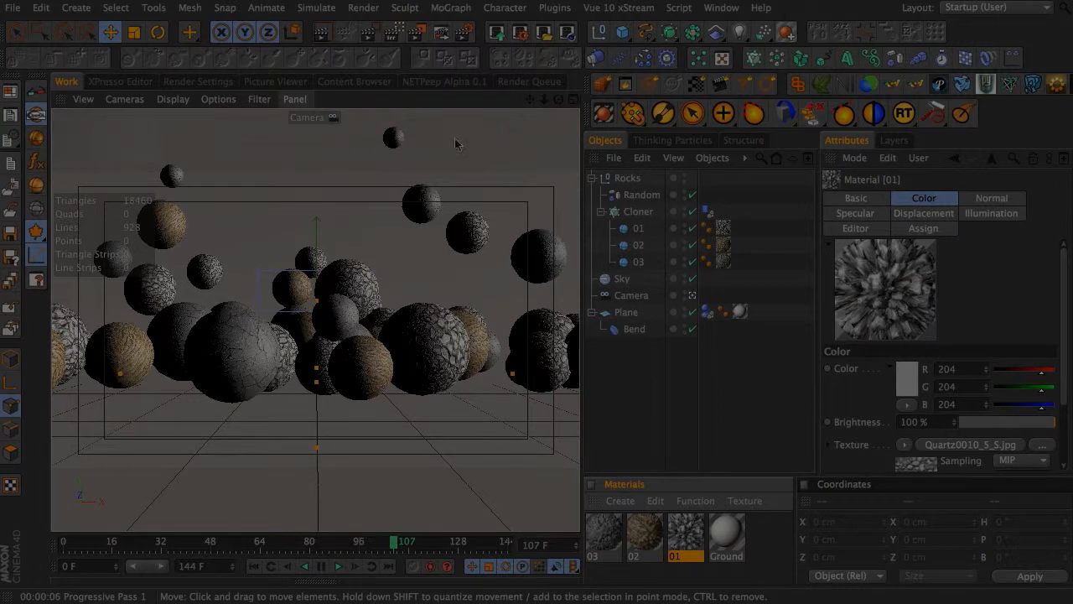
{"action": "mouse_move", "coordinate": [785, 57]}
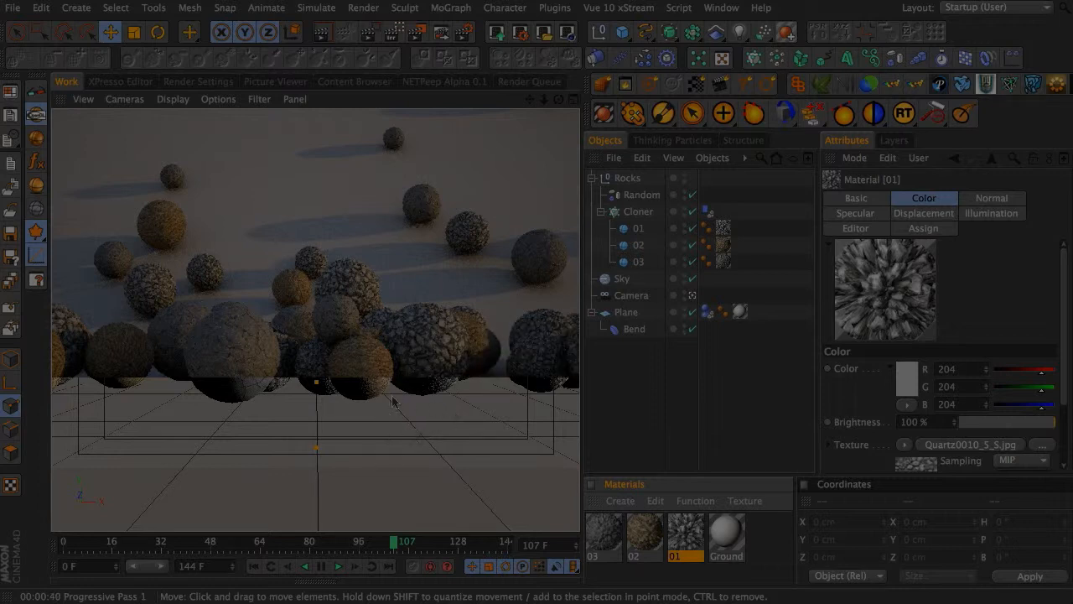
{"action": "mouse_move", "coordinate": [254, 569]}
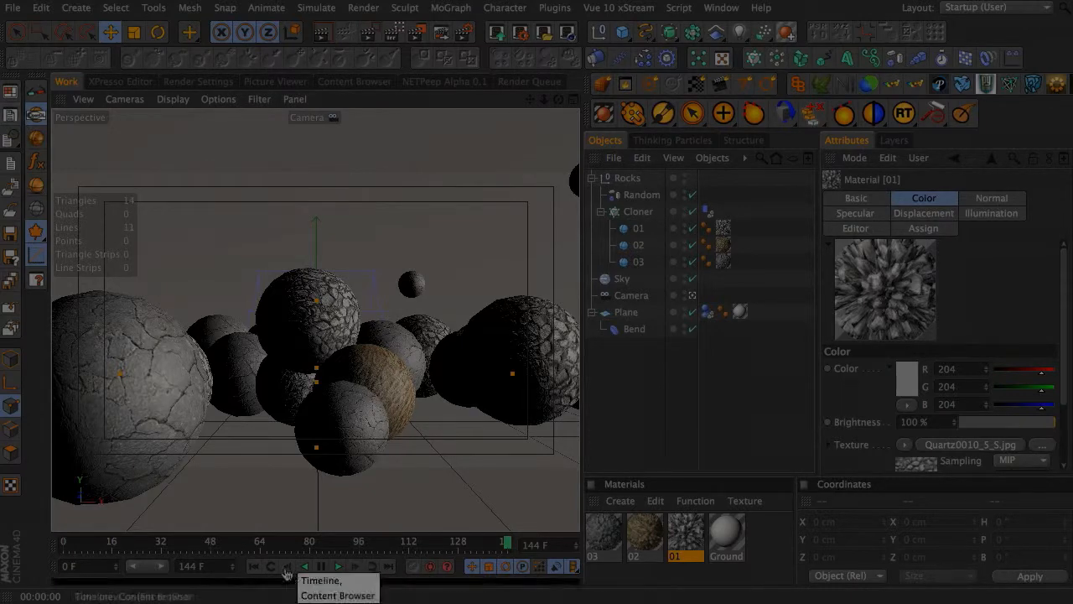
Step: Open Render Settings and show the project's Dynamics Cache tab
{"action": "left_click", "coordinate": [198, 81]}
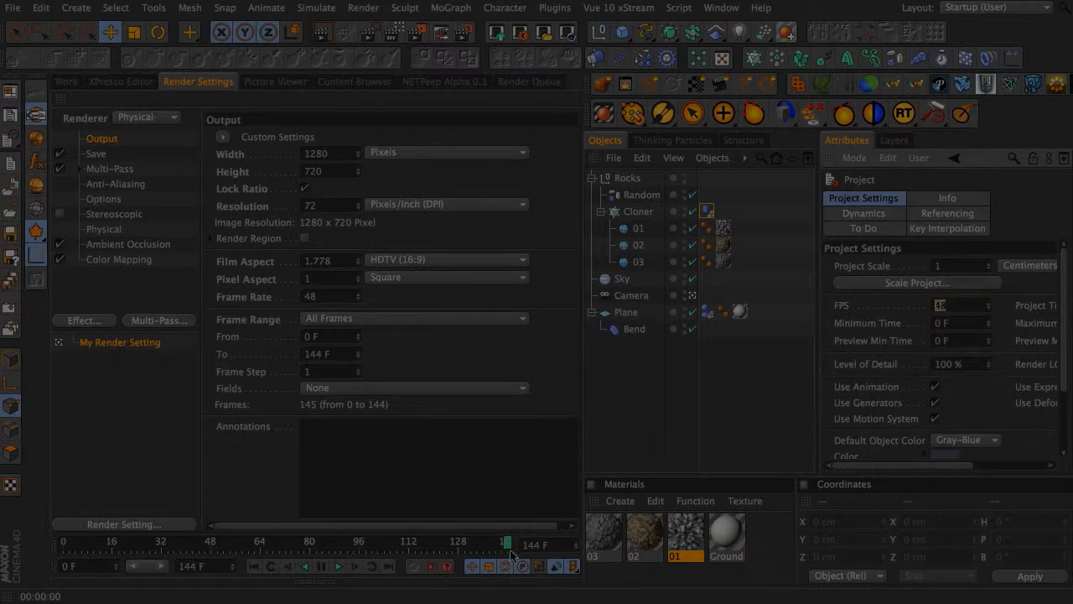
{"action": "left_click", "coordinate": [864, 213]}
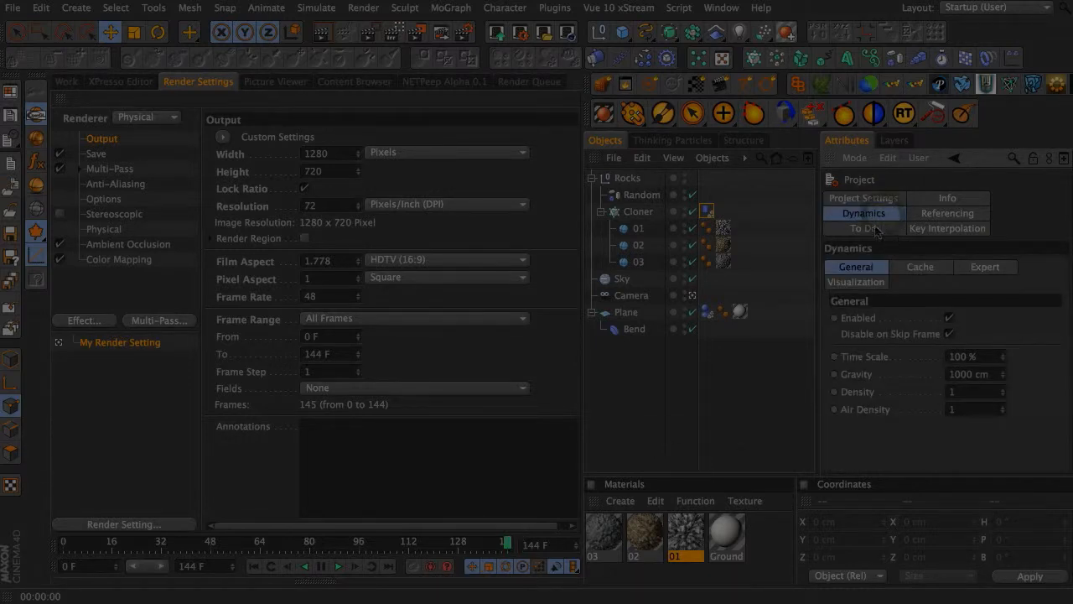
{"action": "left_click", "coordinate": [920, 266]}
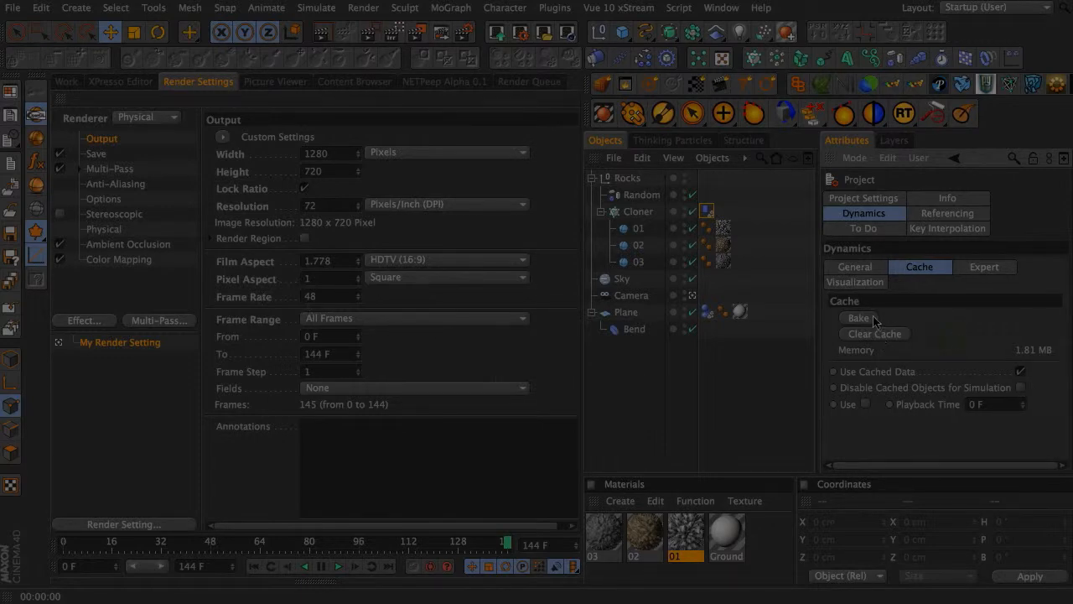
Step: Bake the dynamics cache and scrub the timeline to review the cached rock fall
{"action": "left_click", "coordinate": [66, 81]}
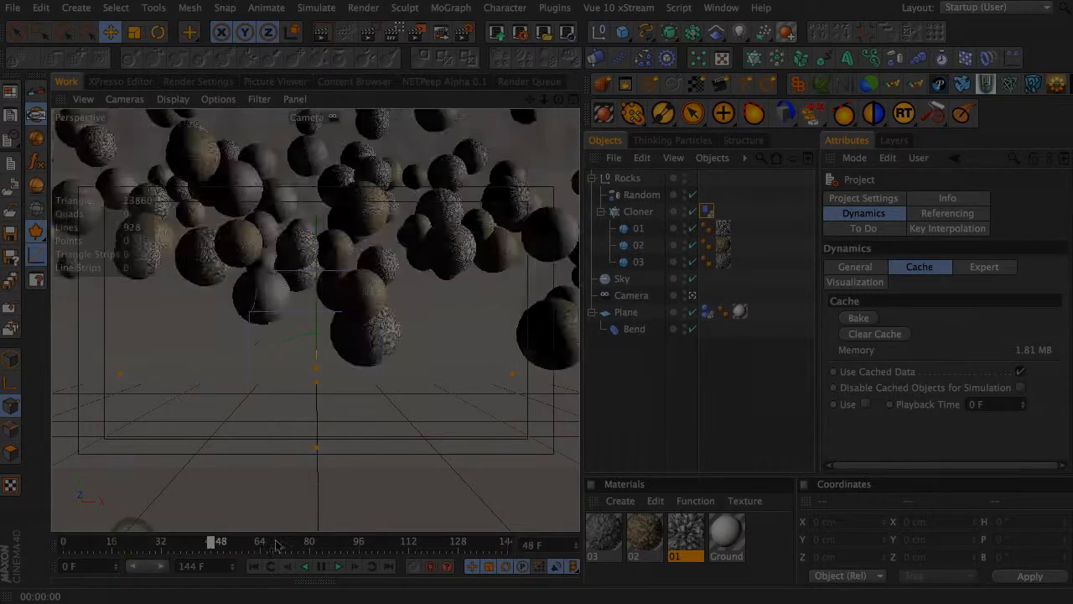
{"action": "left_click_drag", "start_coordinate": [221, 541], "coordinate": [416, 540]}
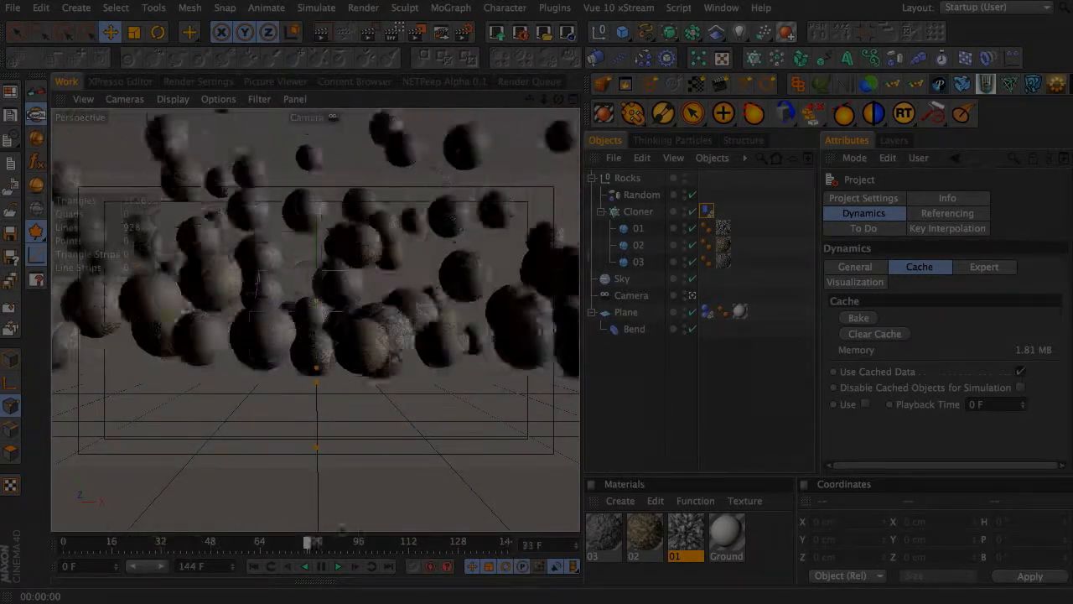
{"action": "left_click_drag", "start_coordinate": [309, 544], "coordinate": [256, 544]}
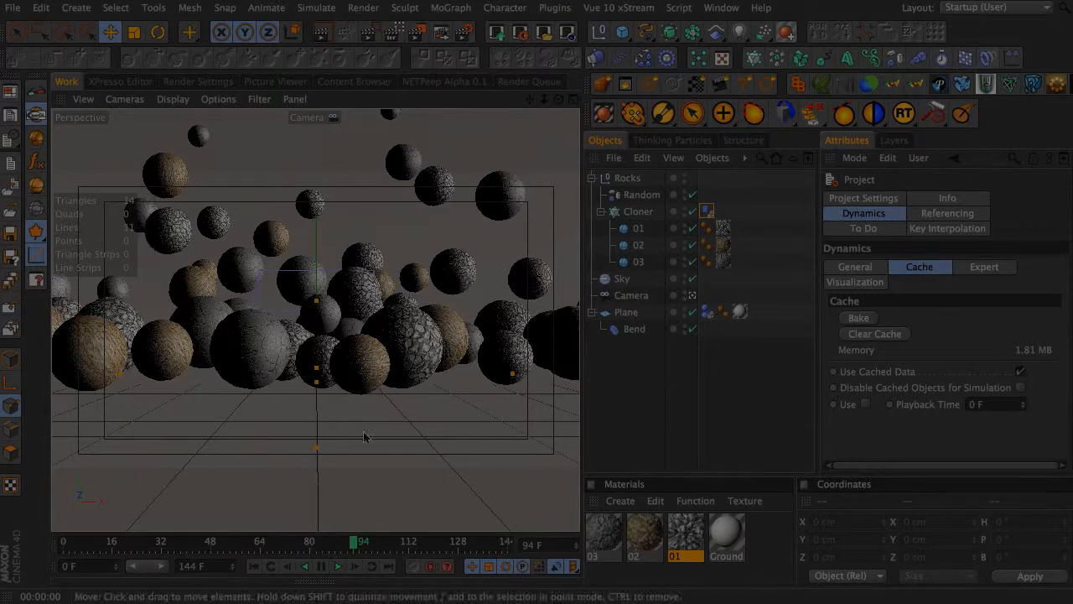
{"action": "left_click_drag", "start_coordinate": [353, 541], "coordinate": [412, 541]}
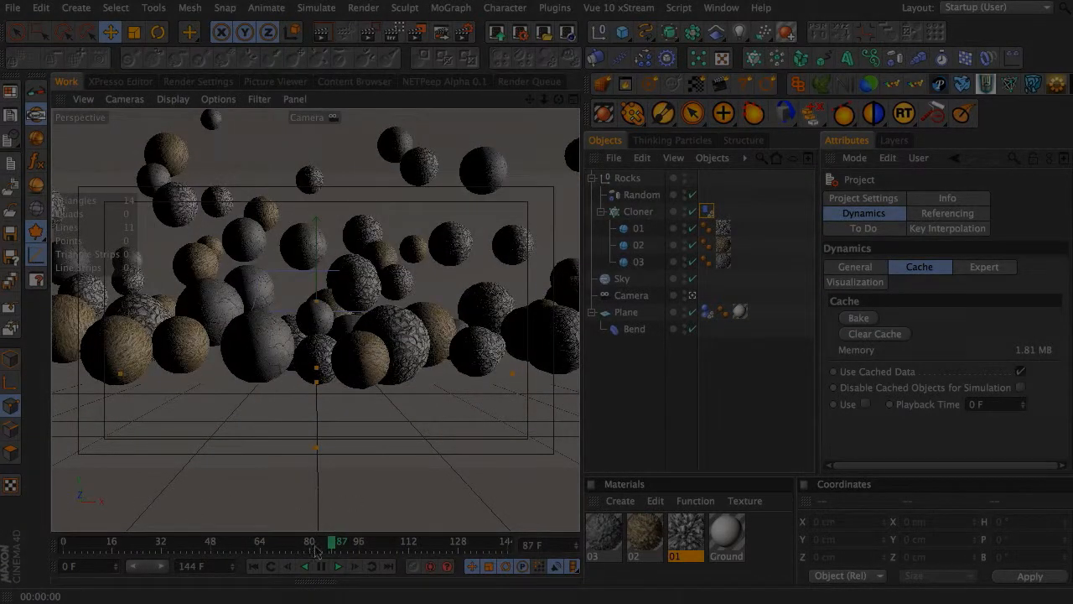
{"action": "left_click_drag", "start_coordinate": [329, 541], "coordinate": [310, 541]}
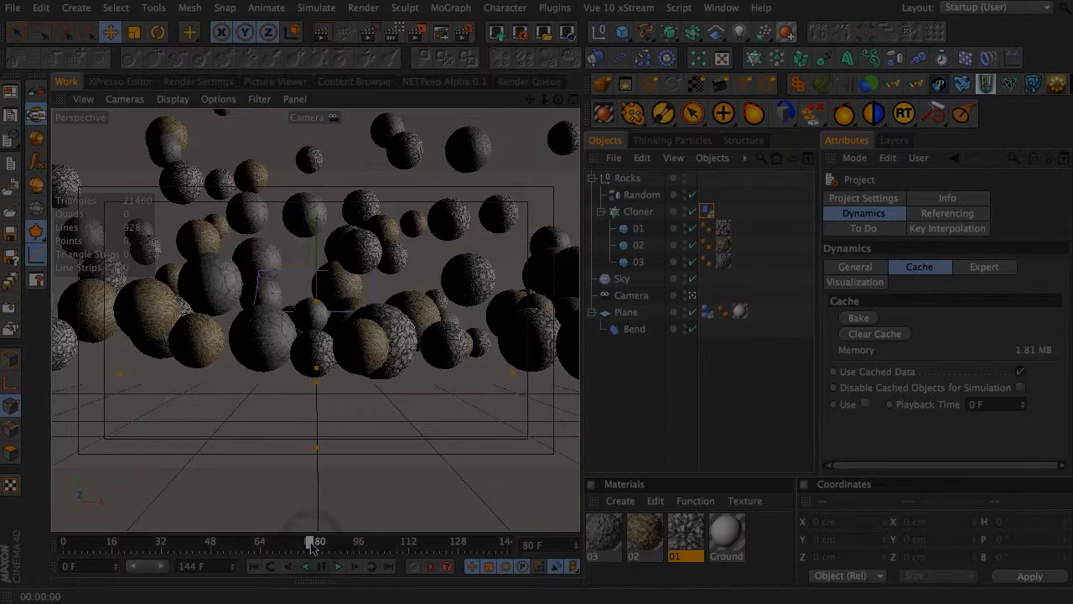
{"action": "left_click_drag", "start_coordinate": [311, 541], "coordinate": [415, 541]}
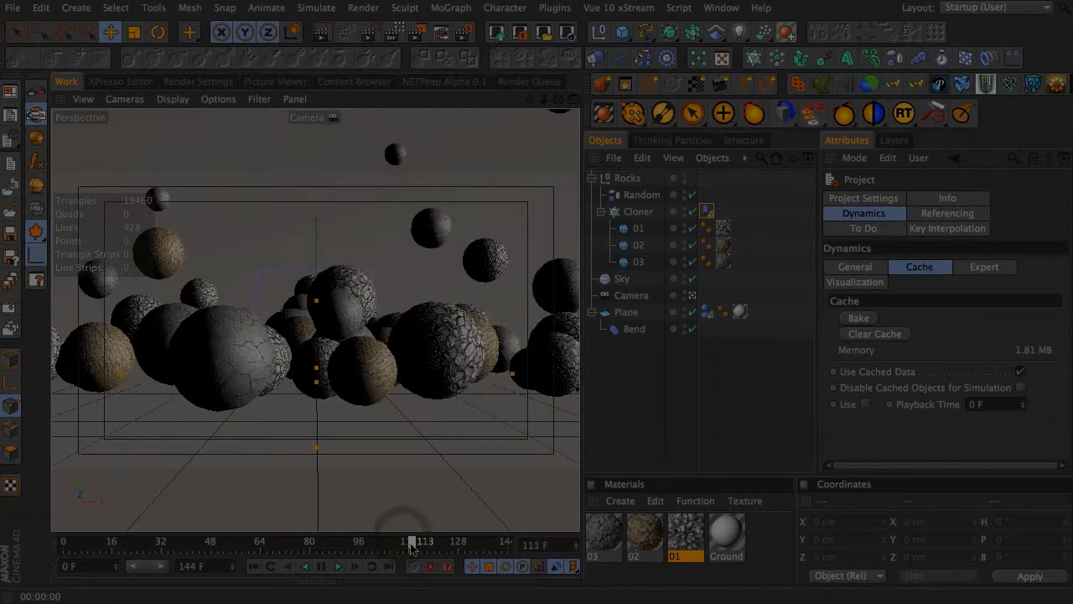